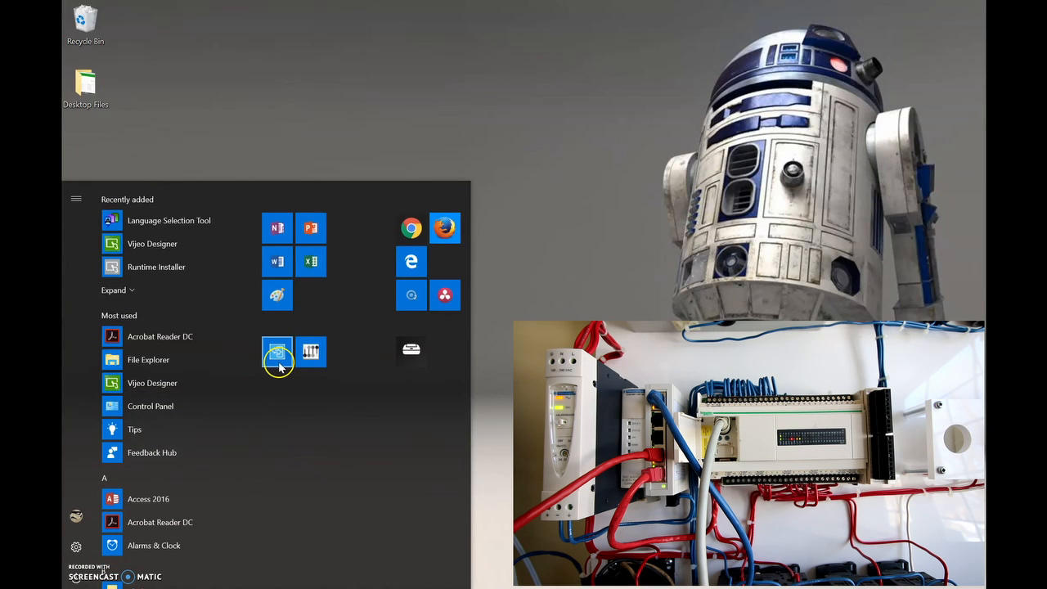
- Launch TwidoSuite from the Windows Start menu tile
left_click(277, 350)
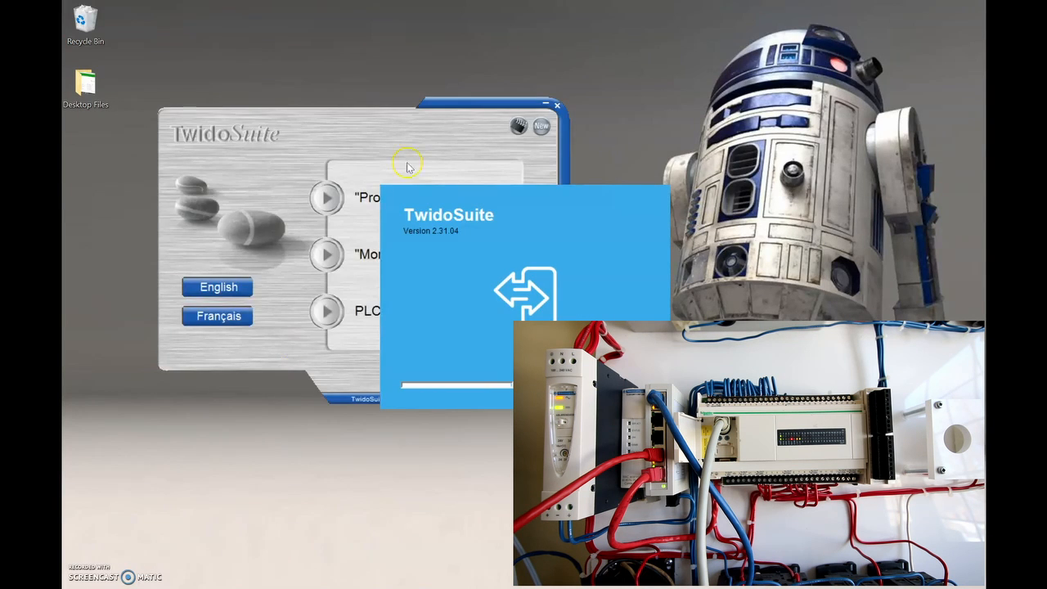
mouse_move(327, 199)
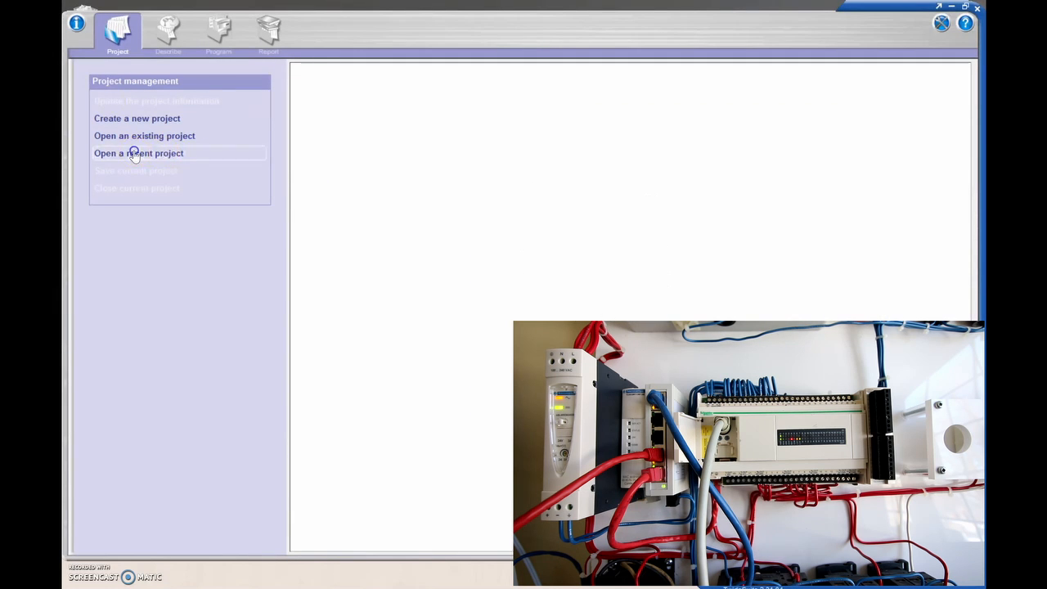
- Open '3 Wire Closed Loop 2017' from recent projects and go to its hardware view
left_click(137, 153)
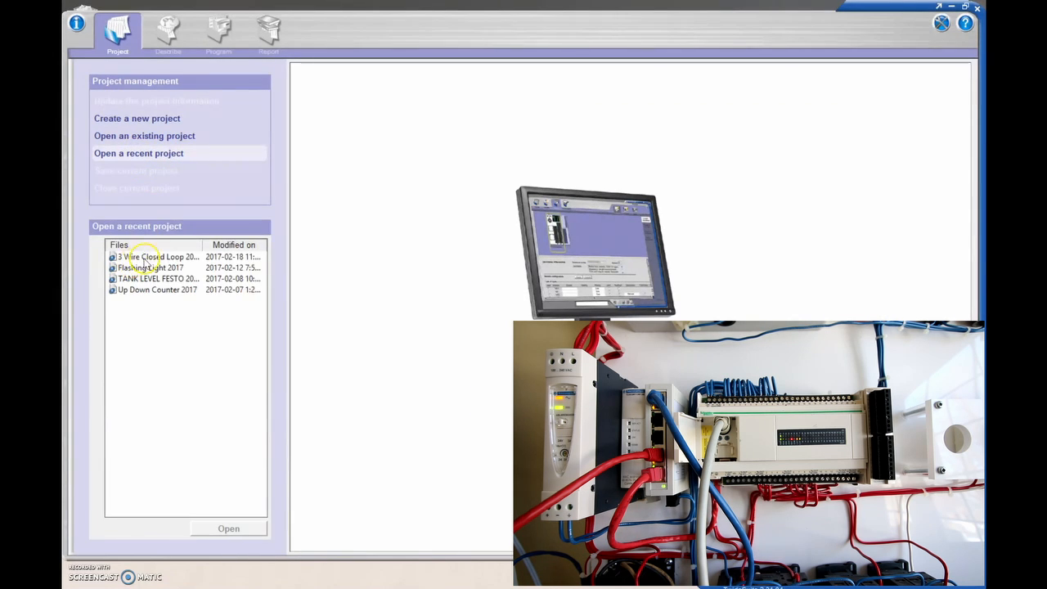
left_click(157, 255)
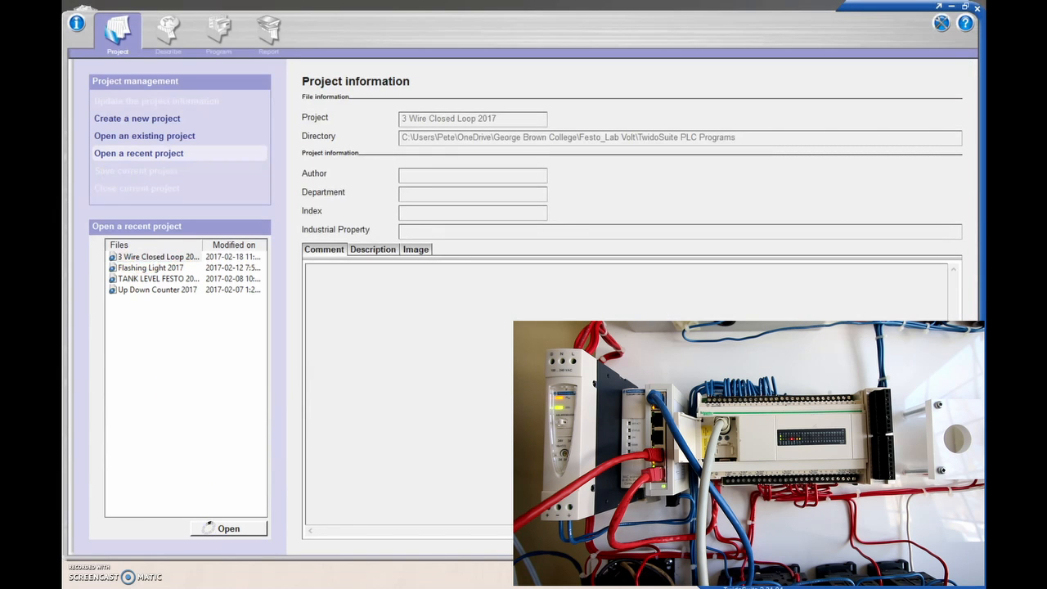
left_click(229, 528)
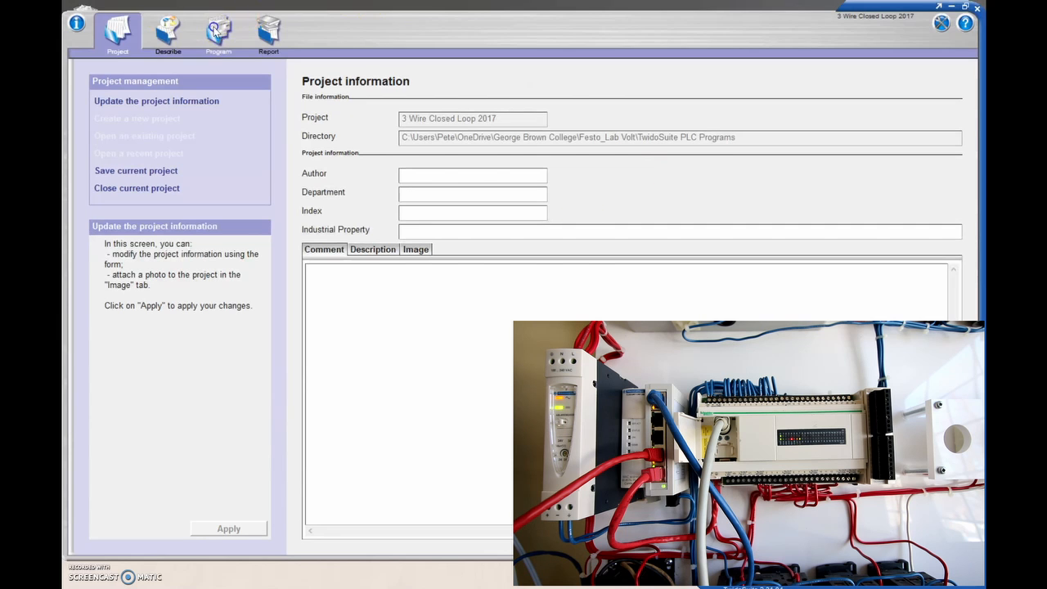
left_click(166, 33)
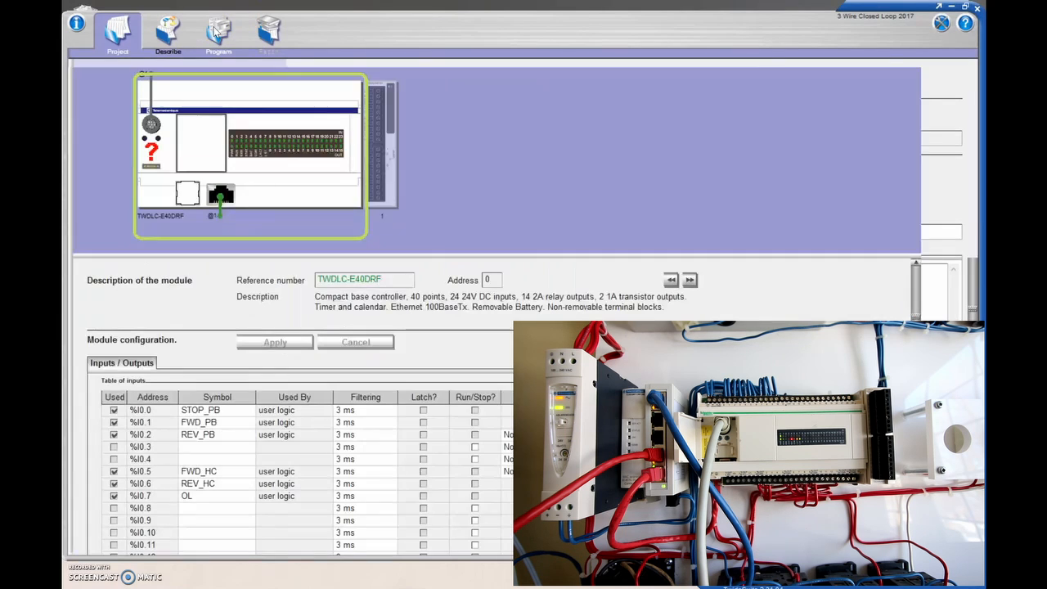
- Show the ladder diagram with its forward and reverse contactor rungs
left_click(220, 33)
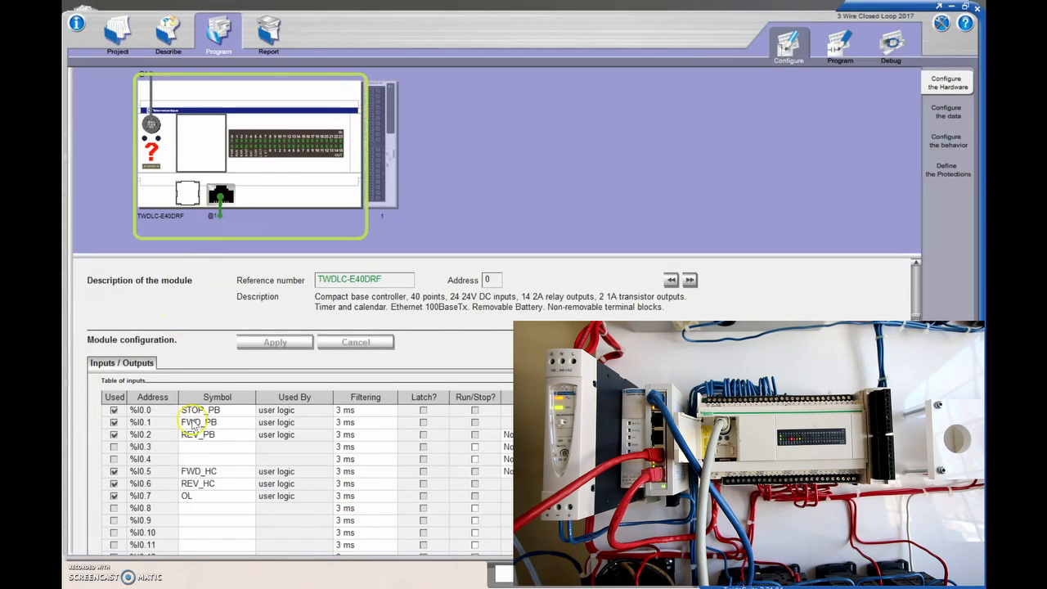
mouse_move(816, 82)
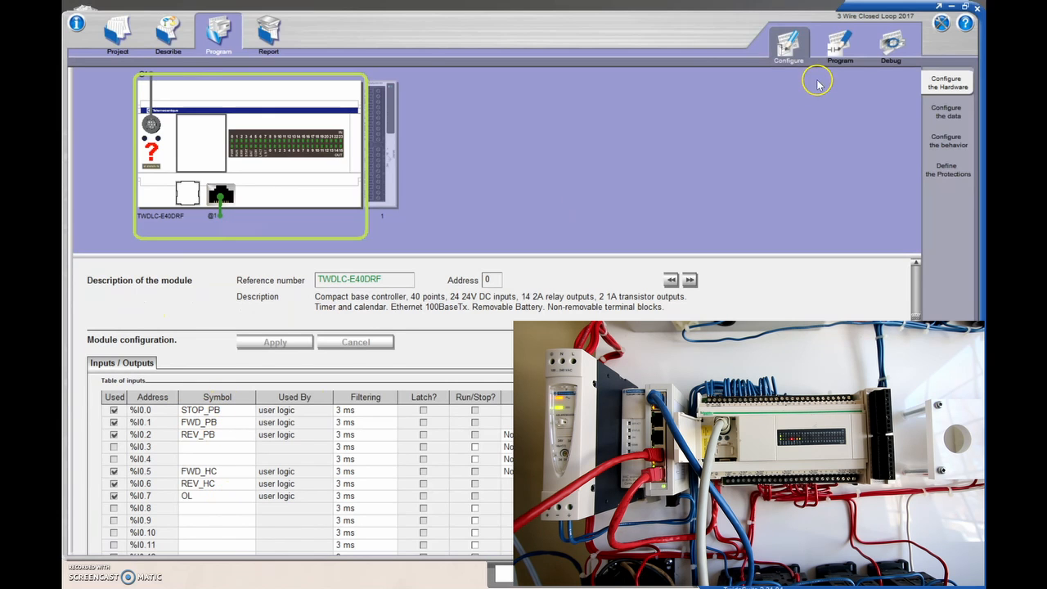
left_click(840, 46)
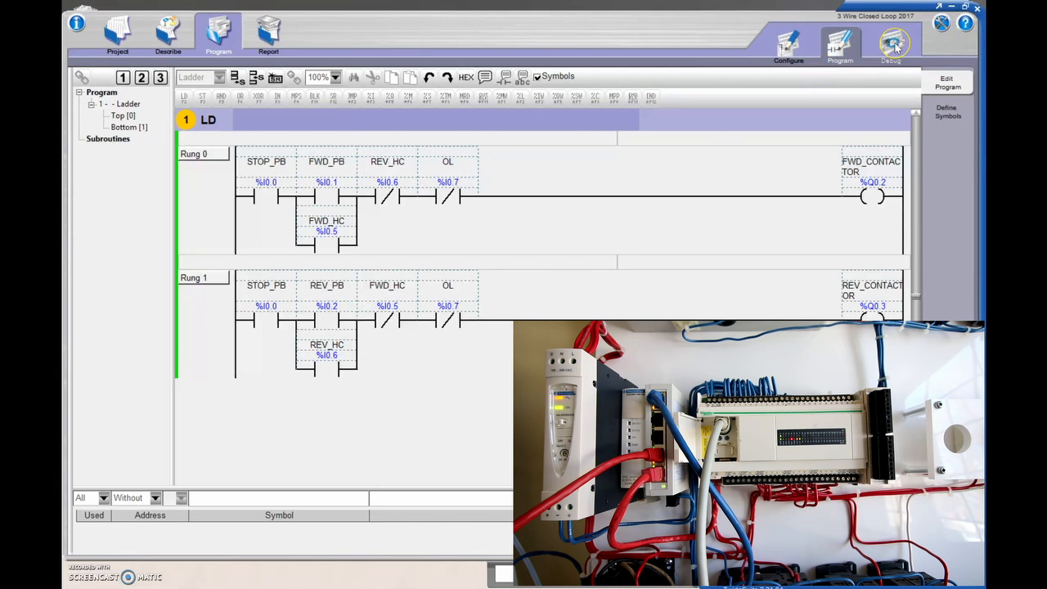
- Show the 'Connection for debugging' screen listing COM3 and Ethernet connections
left_click(890, 46)
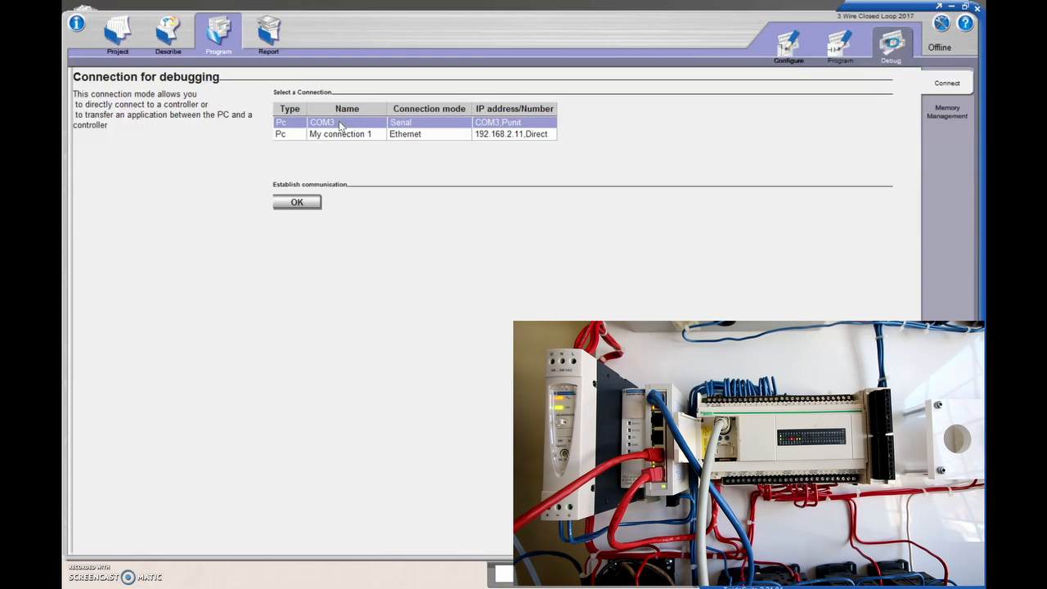
mouse_move(311, 172)
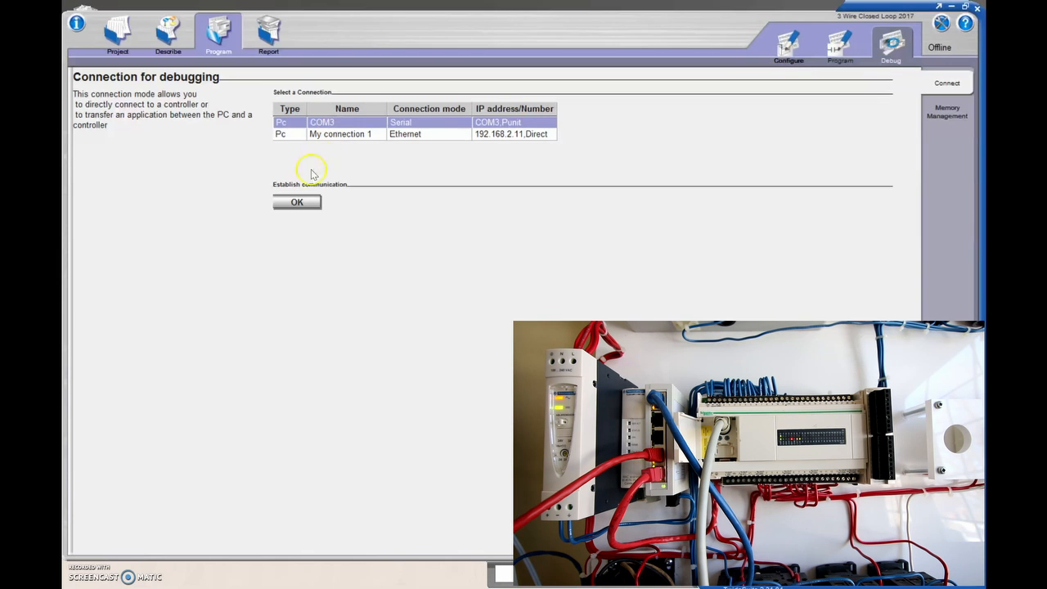
- Establish communication over COM3 so the ladder program animates with live contact states
left_click(296, 203)
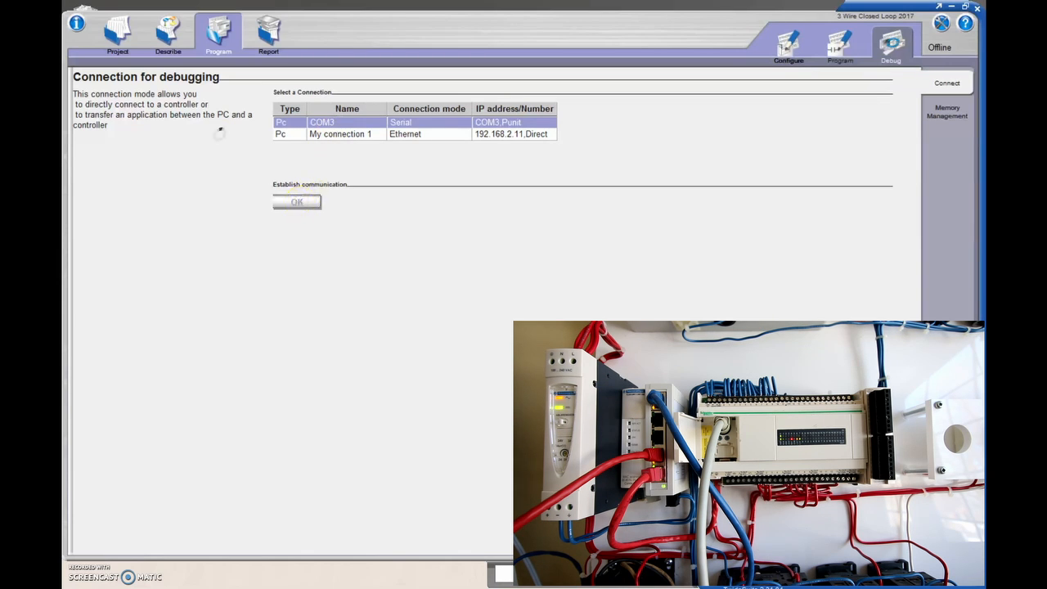
left_click(296, 202)
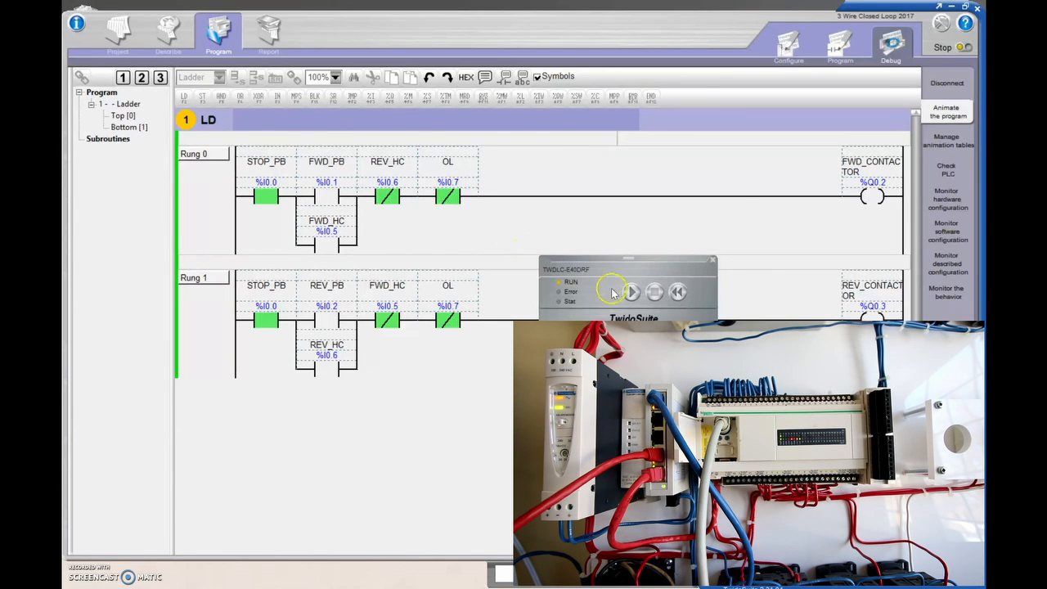
- Try to put the controller into run mode from the PLC control panel
left_click(631, 292)
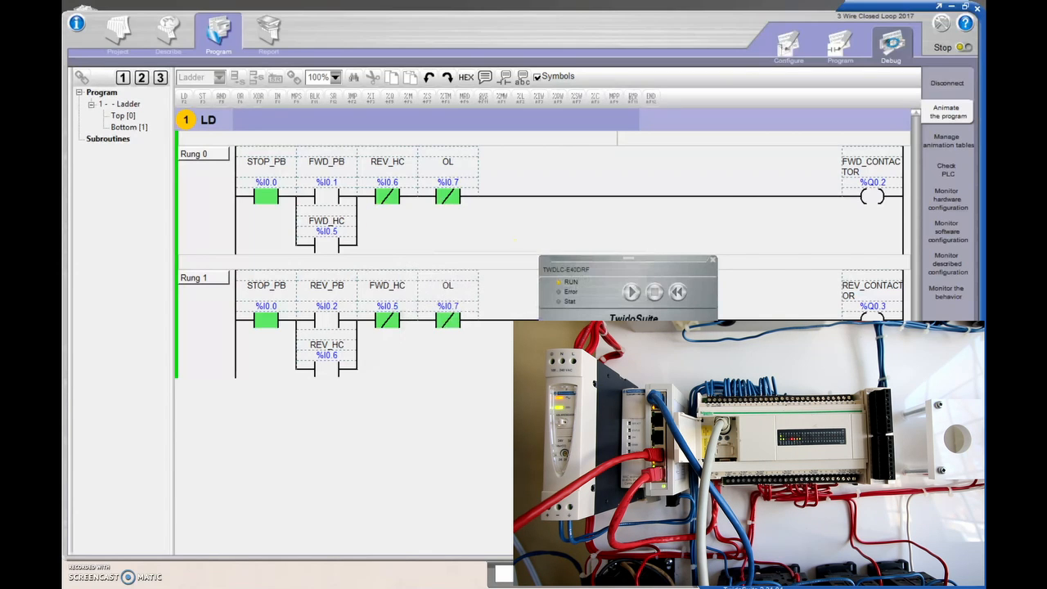
left_click(631, 291)
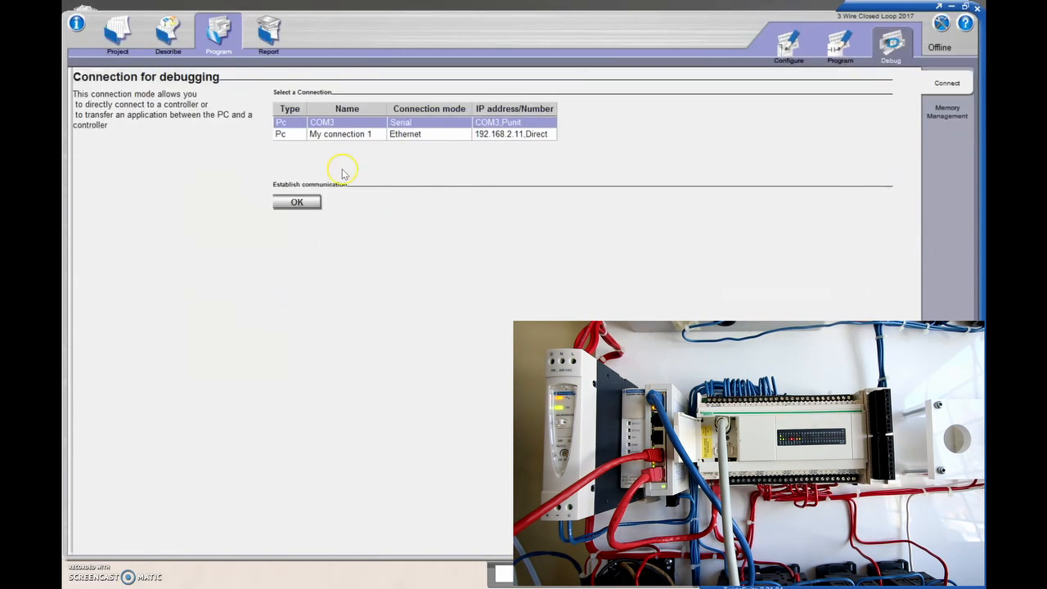
- Re-establish communication and set the controller to RUN with the ladder animated
left_click(296, 203)
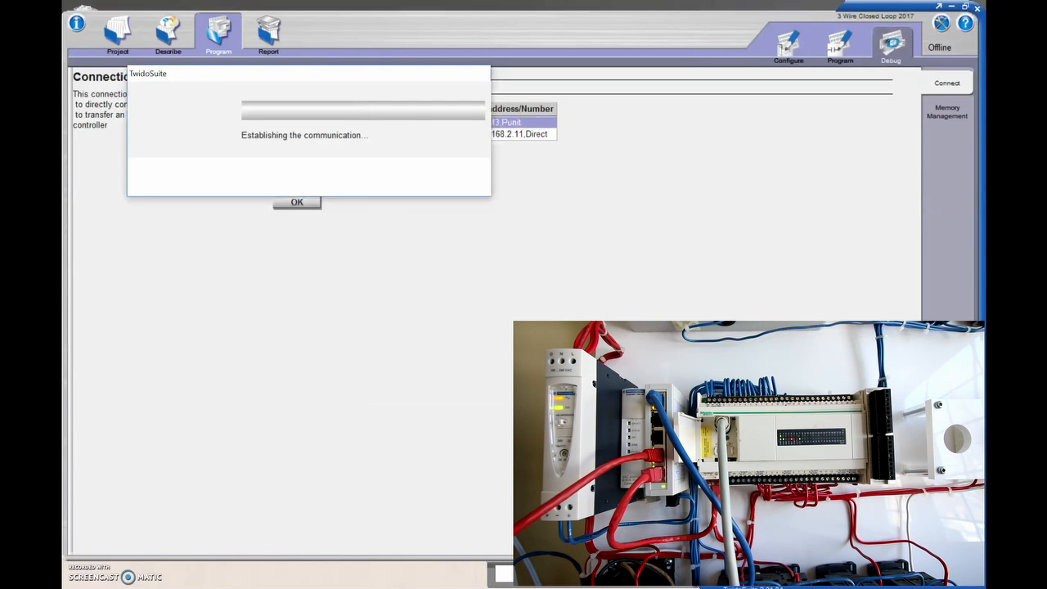
left_click(296, 203)
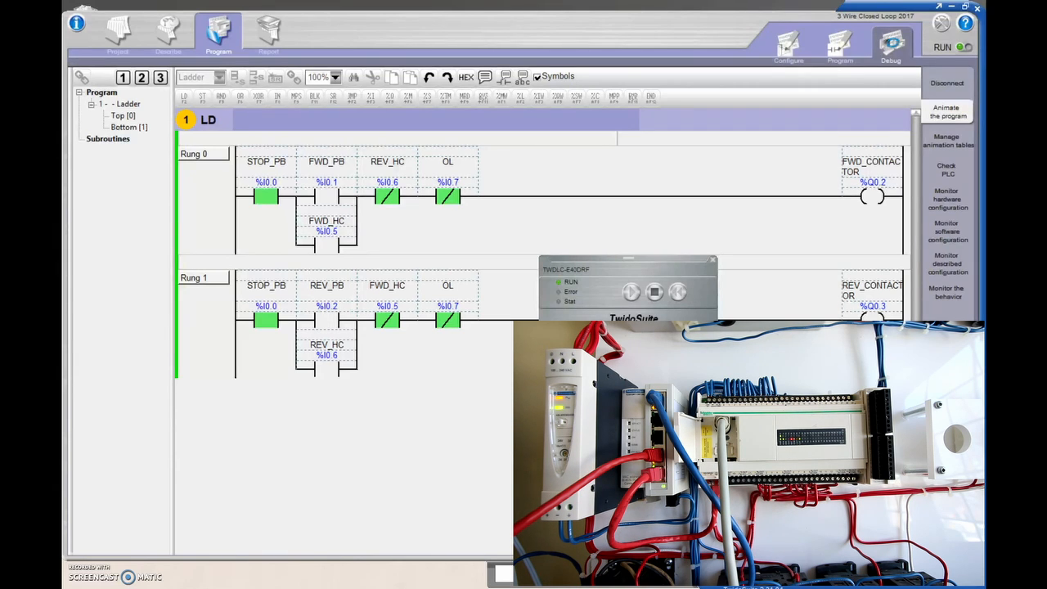
- Stop the controller, then disconnect back to the offline connection screen
left_click(655, 291)
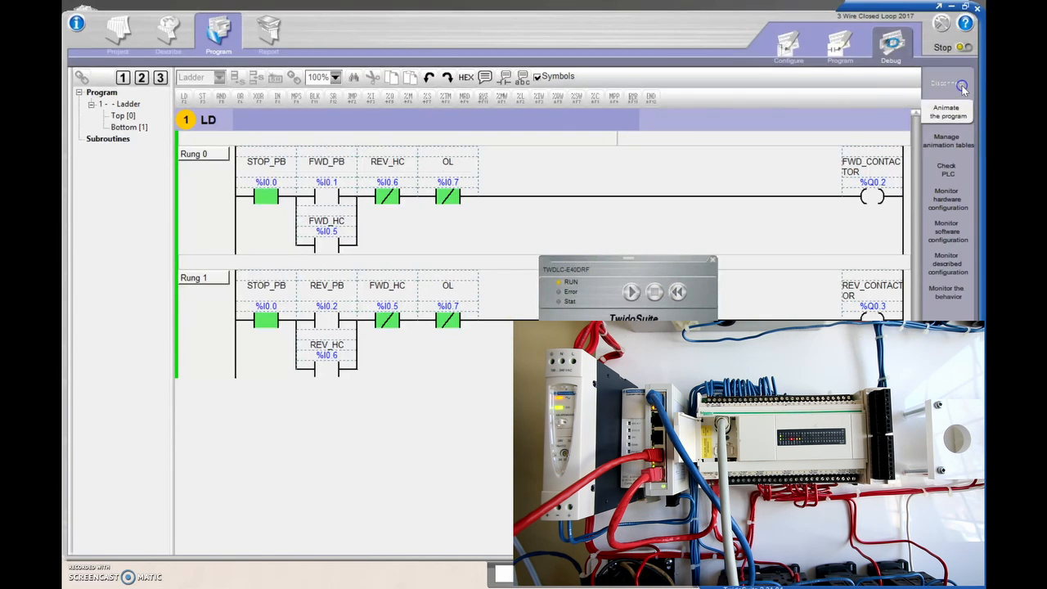
left_click(945, 82)
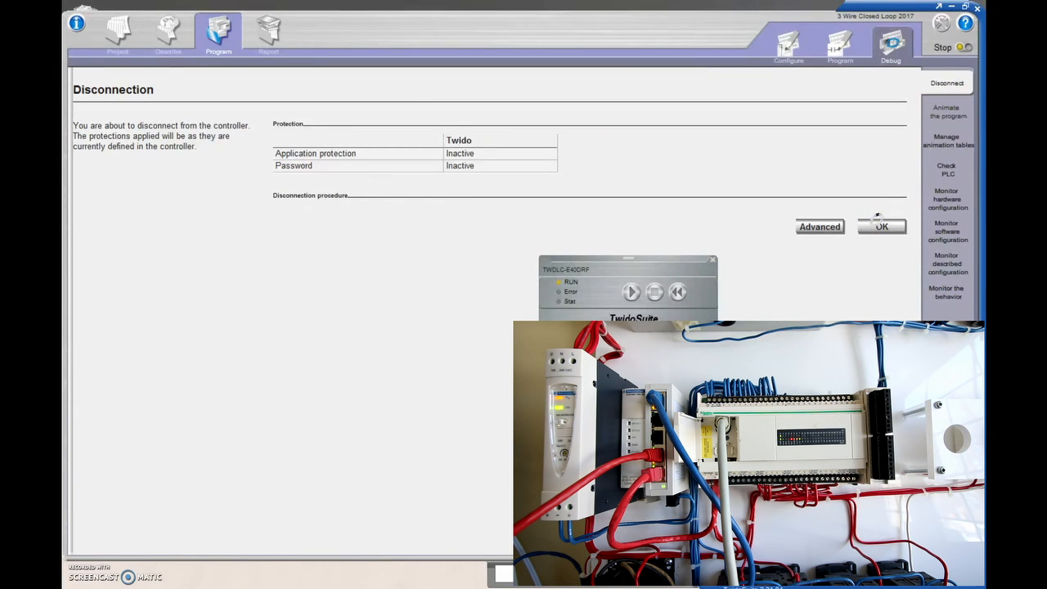
left_click(881, 226)
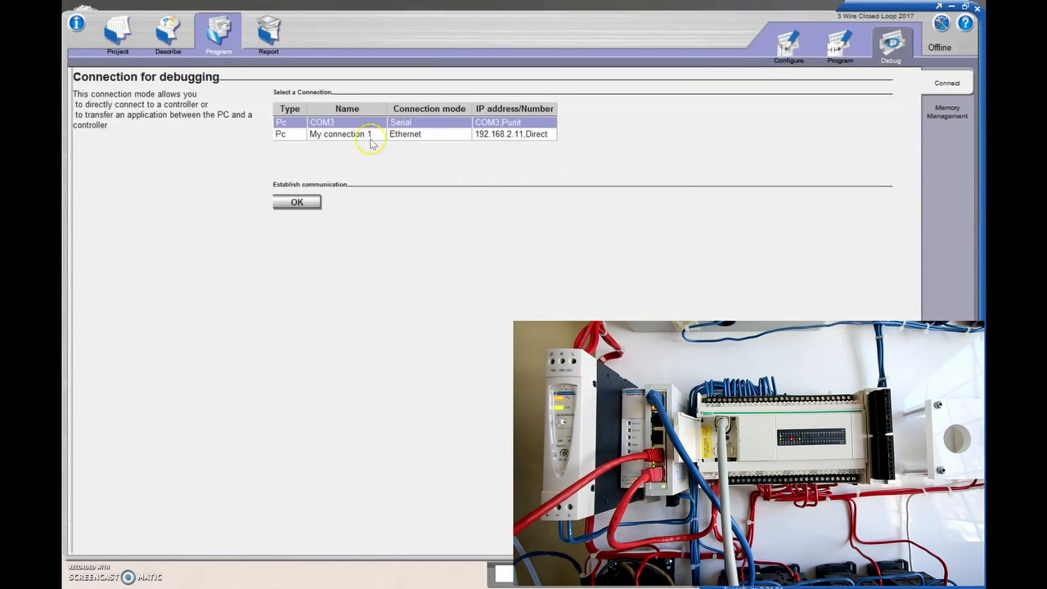
- Select 'My connection 1', the Ethernet connection to 192.168.2.11
left_click(340, 135)
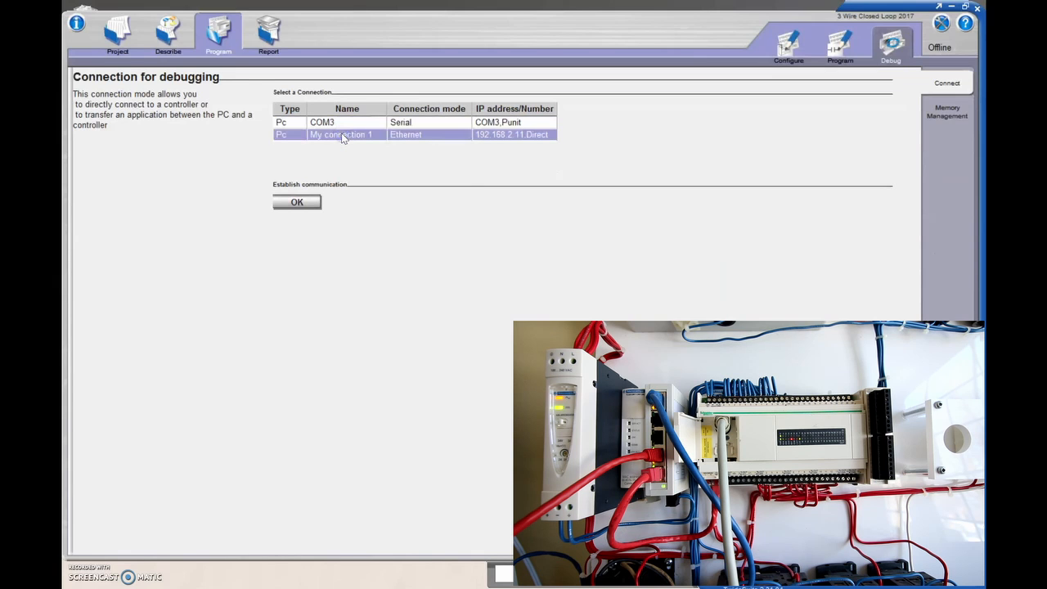
mouse_move(275, 154)
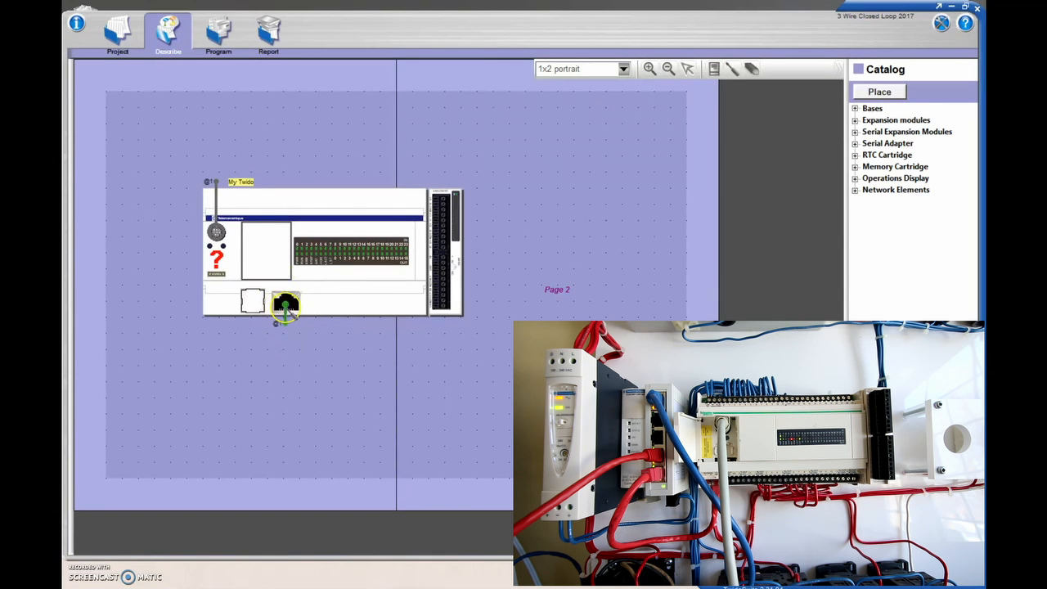
- Show the Ethernet port configuration: IP 192.168.2.11, mask 255.255.255.0, gateway 192.168.2.1
double_click(286, 308)
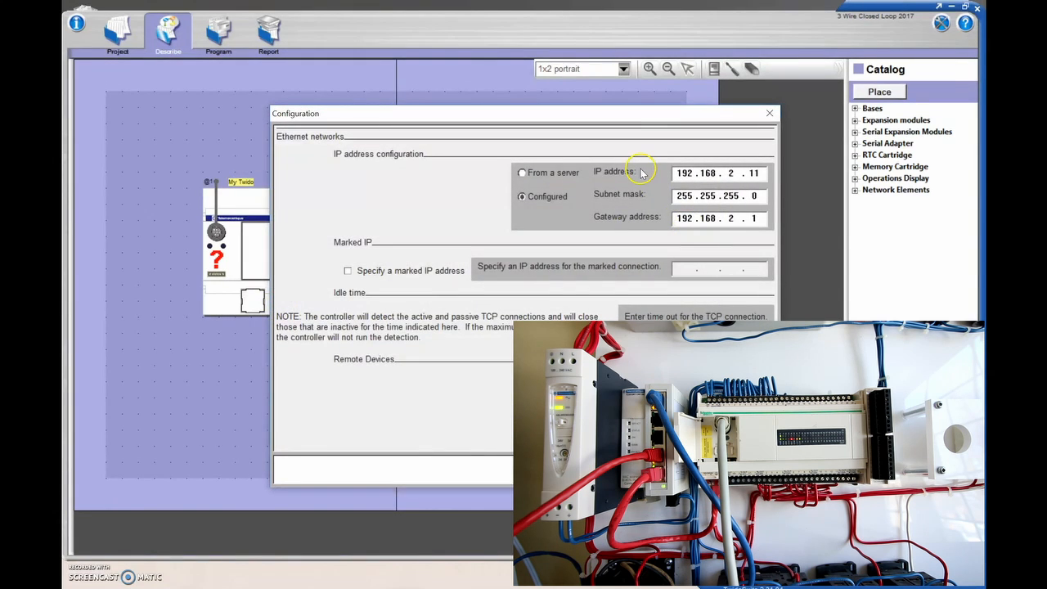
mouse_move(624, 222)
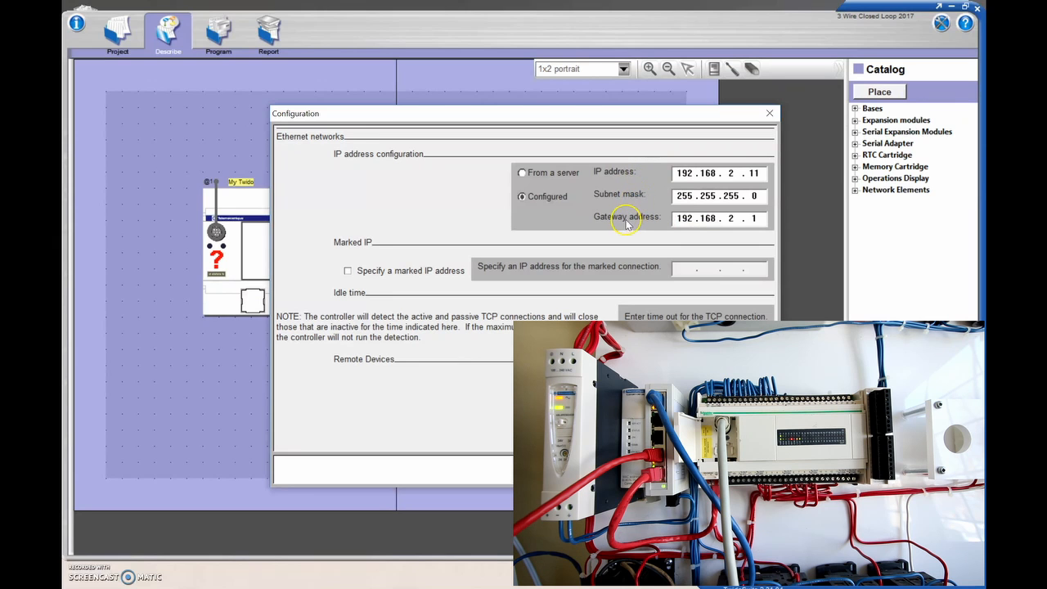
mouse_move(624, 221)
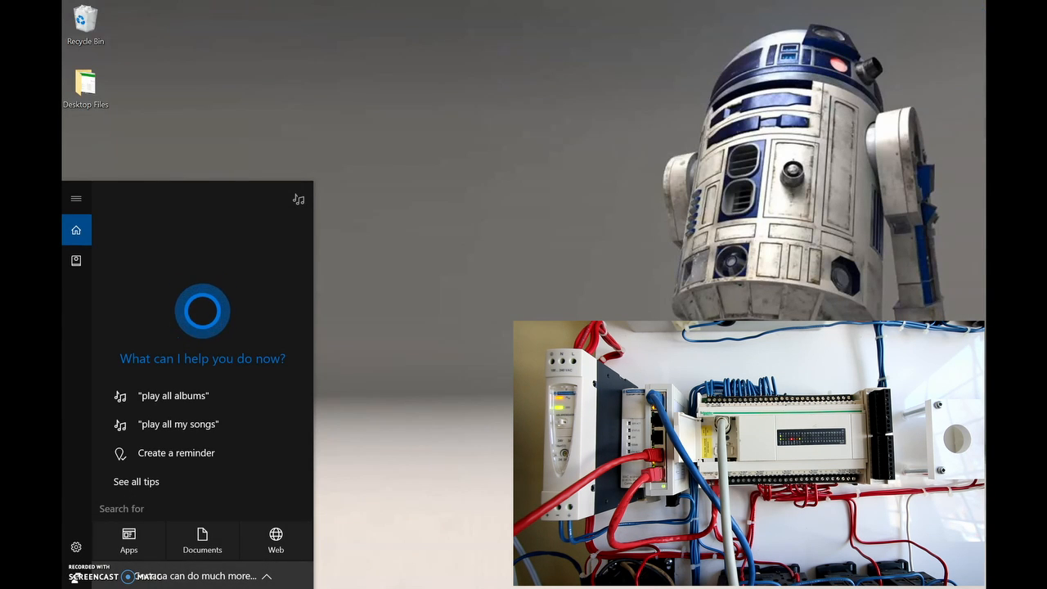
- Launch Command Prompt via a 'cmd' search and run ipconfig to list the PC's adapter addresses
type("ipc")
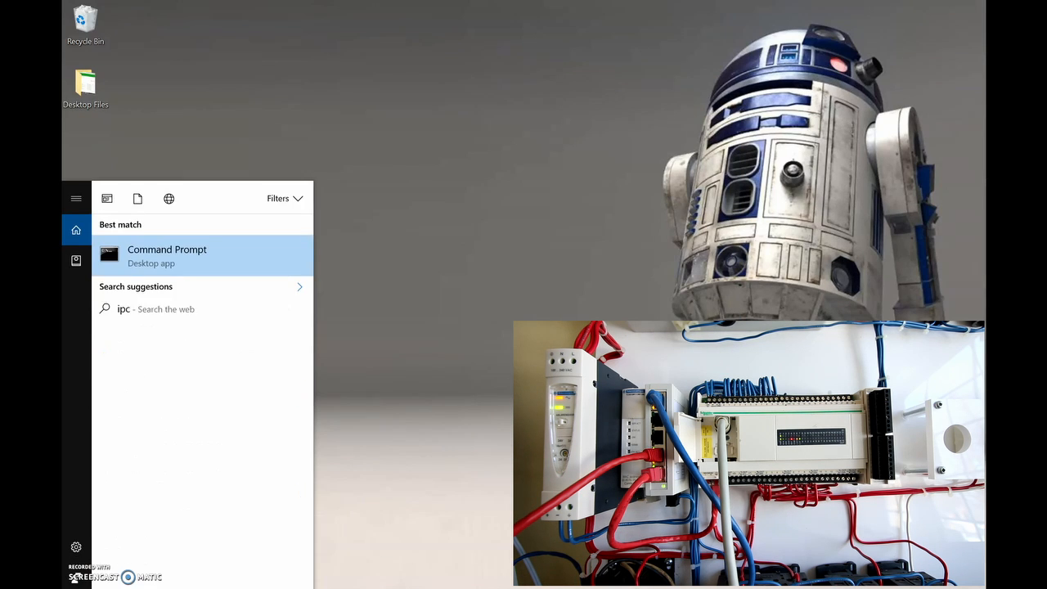
type("onfig")
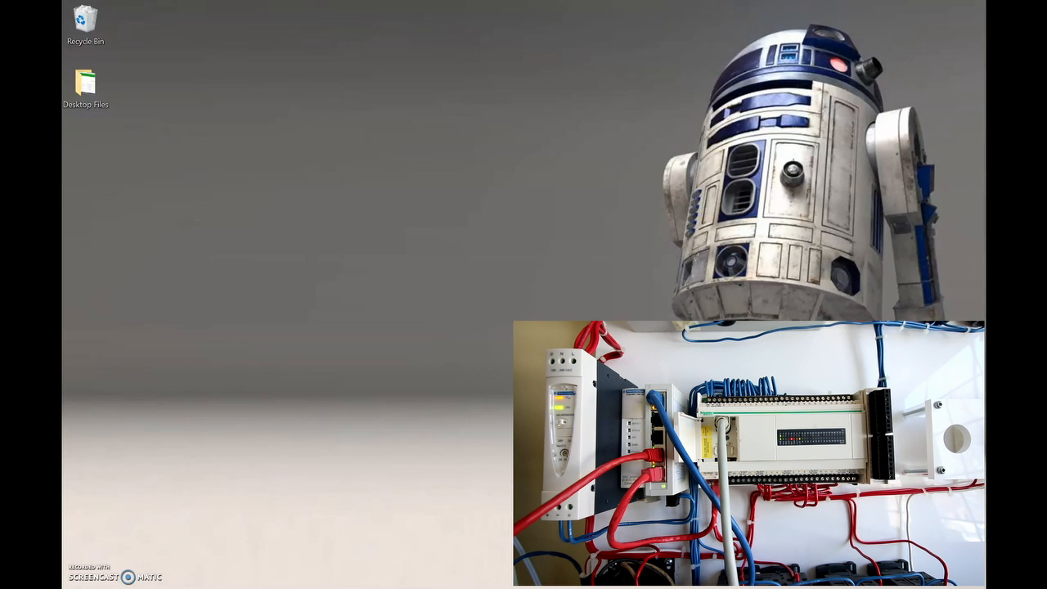
left_click(128, 576)
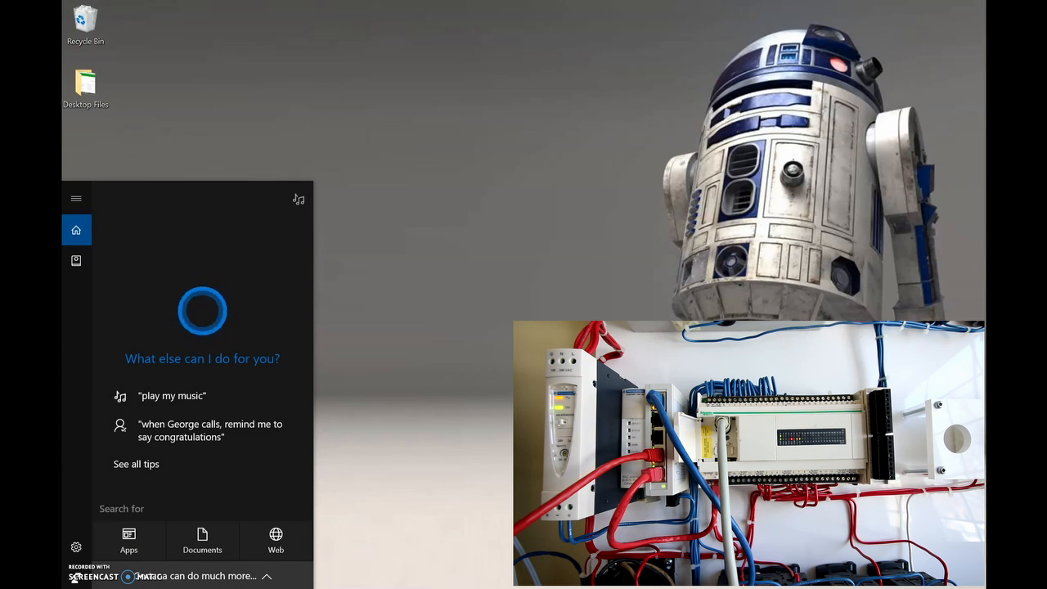
type("c")
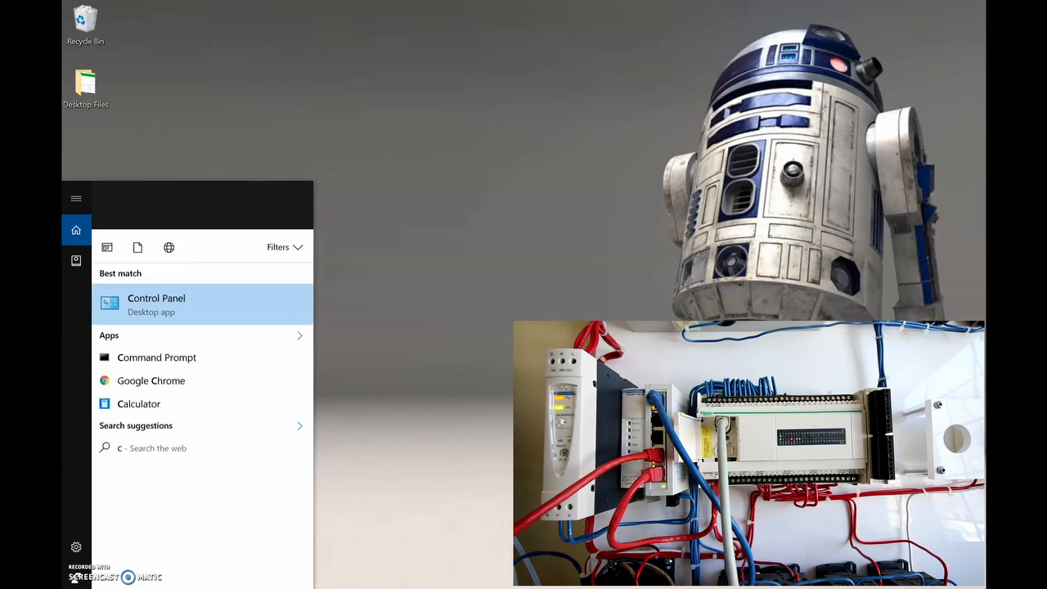
type("md")
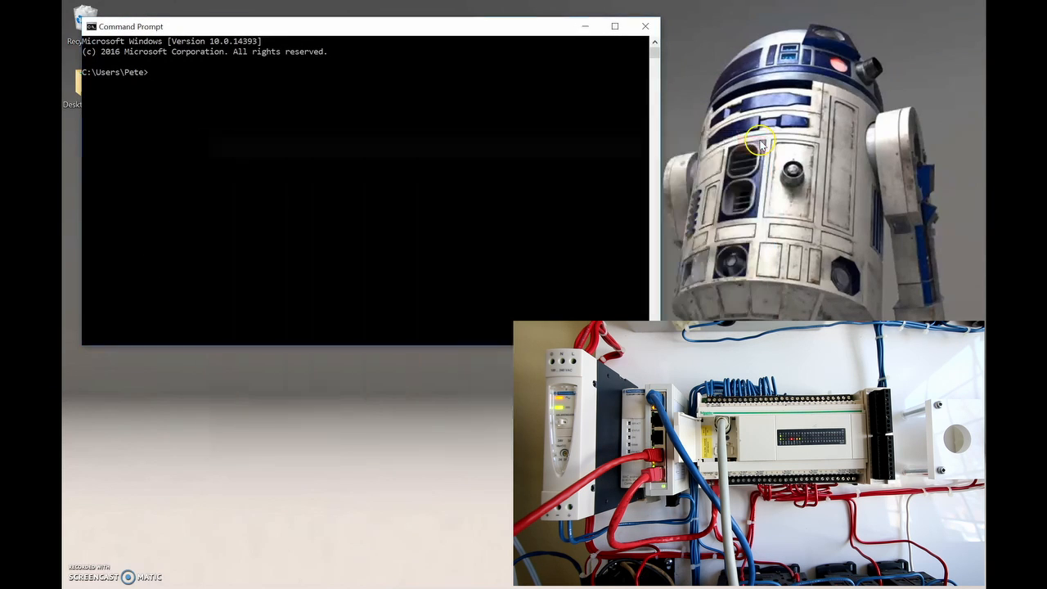
type("ip")
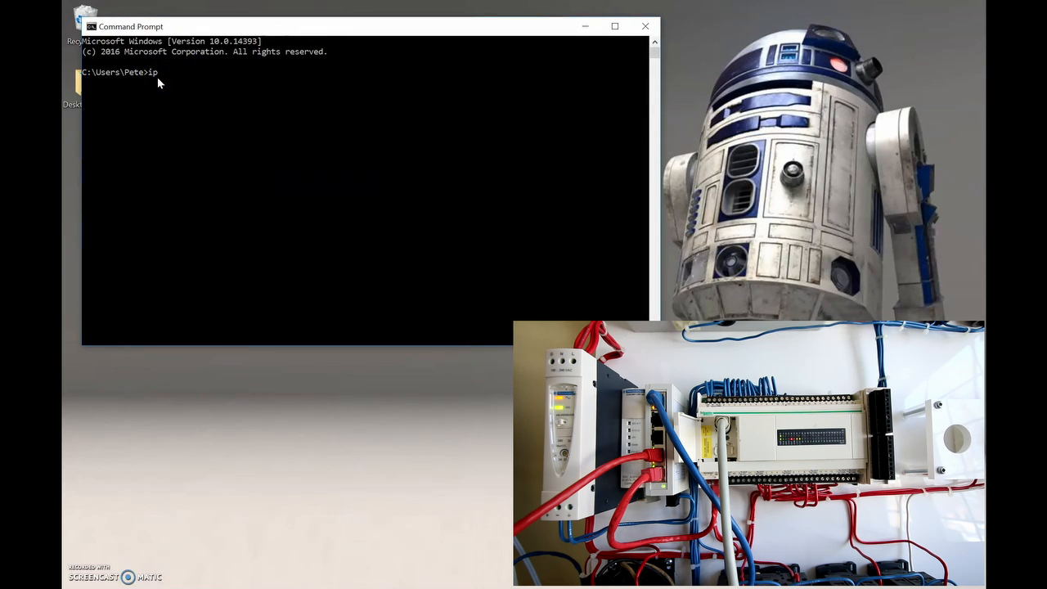
type("config")
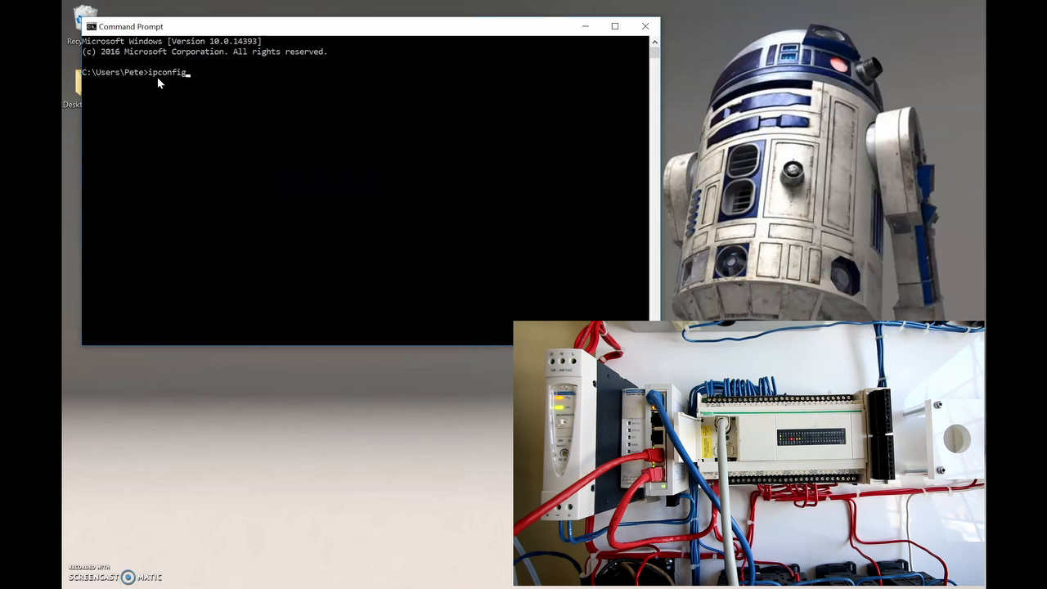
key("Return")
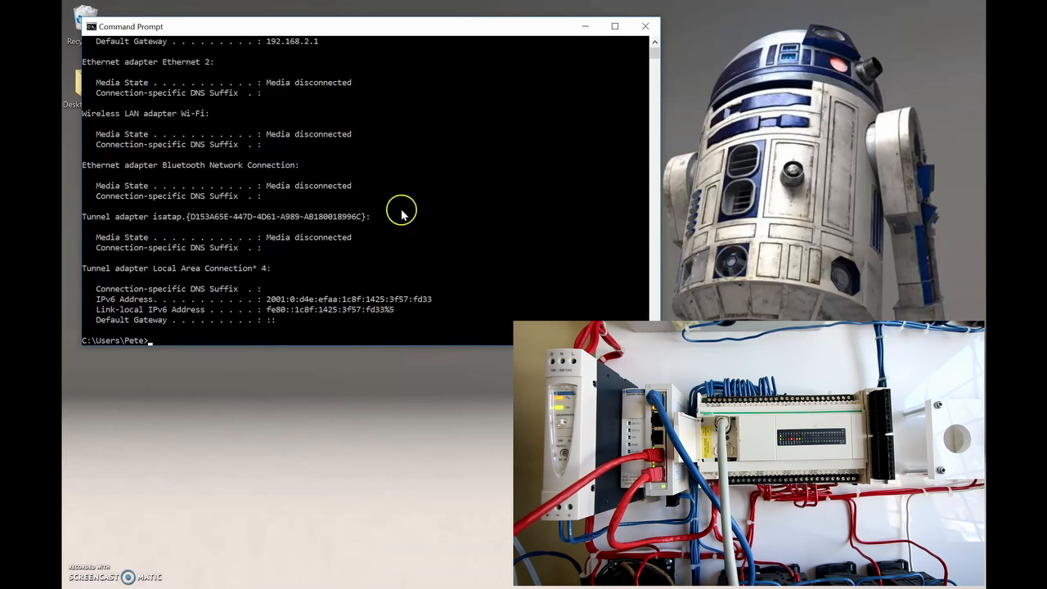
mouse_move(653, 55)
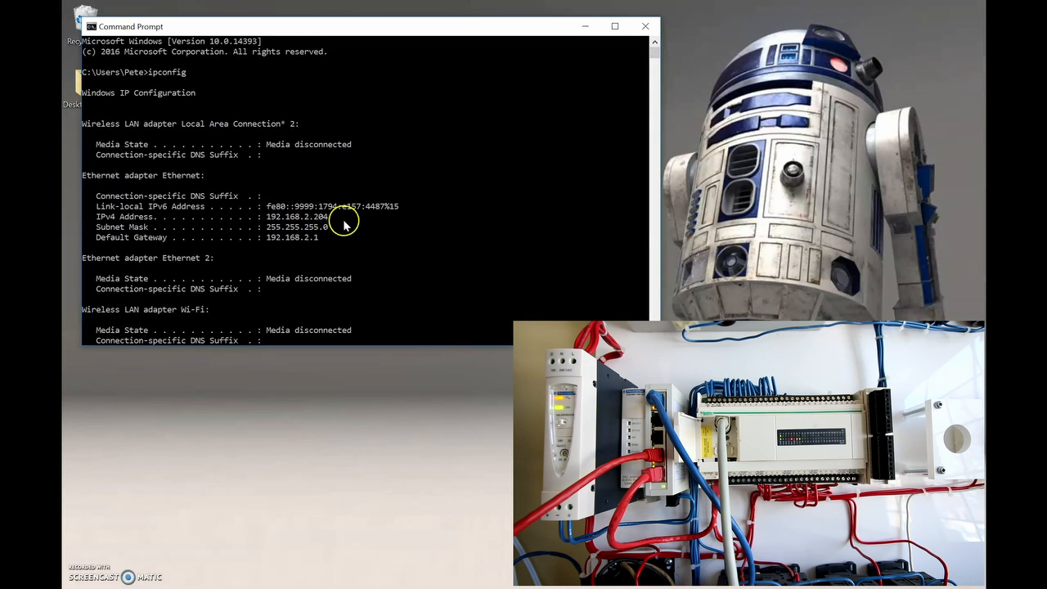
mouse_move(335, 222)
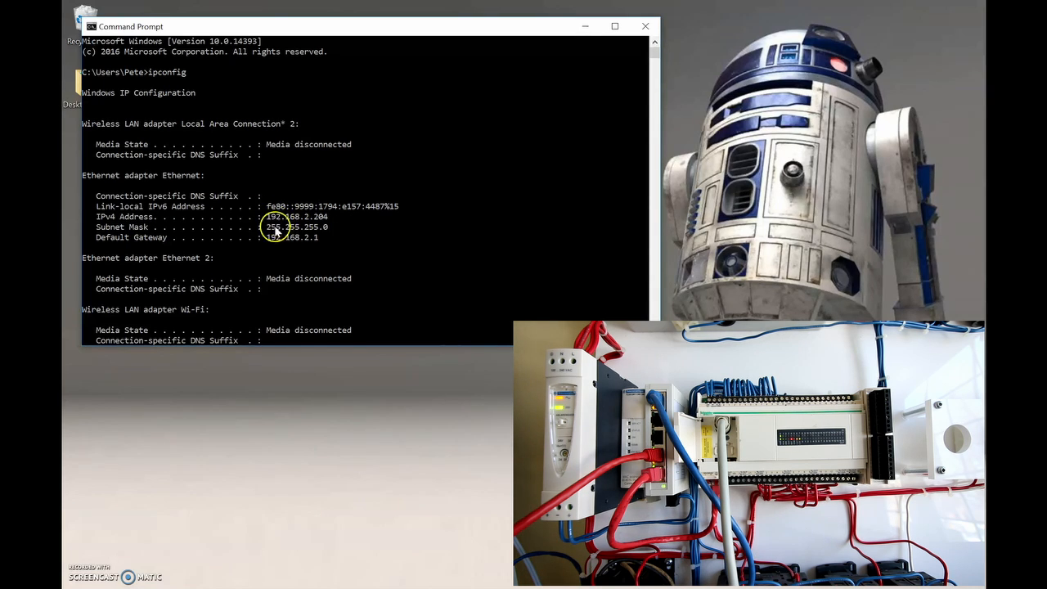
mouse_move(270, 235)
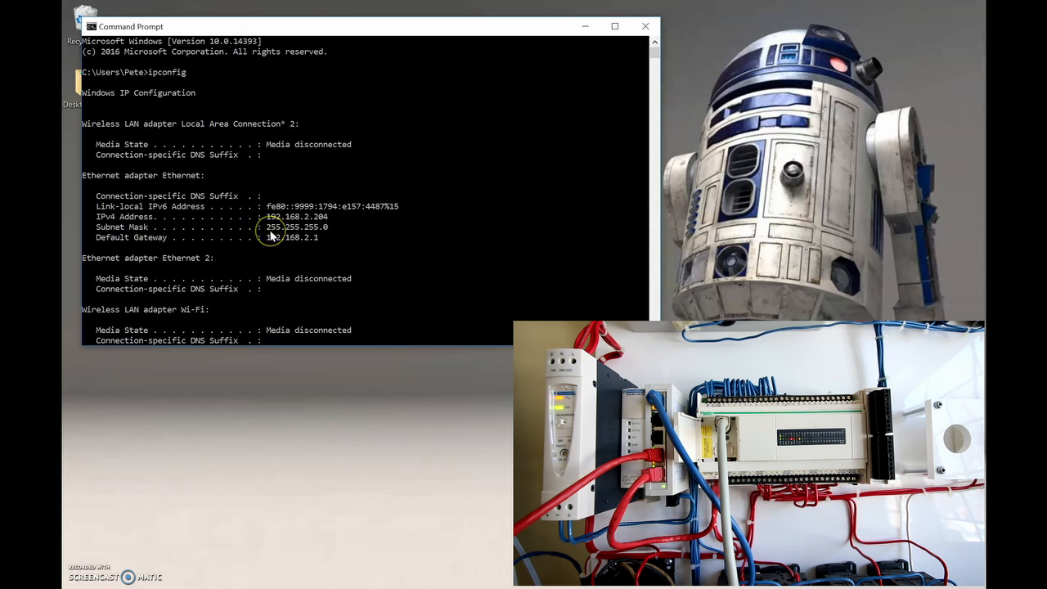
mouse_move(317, 236)
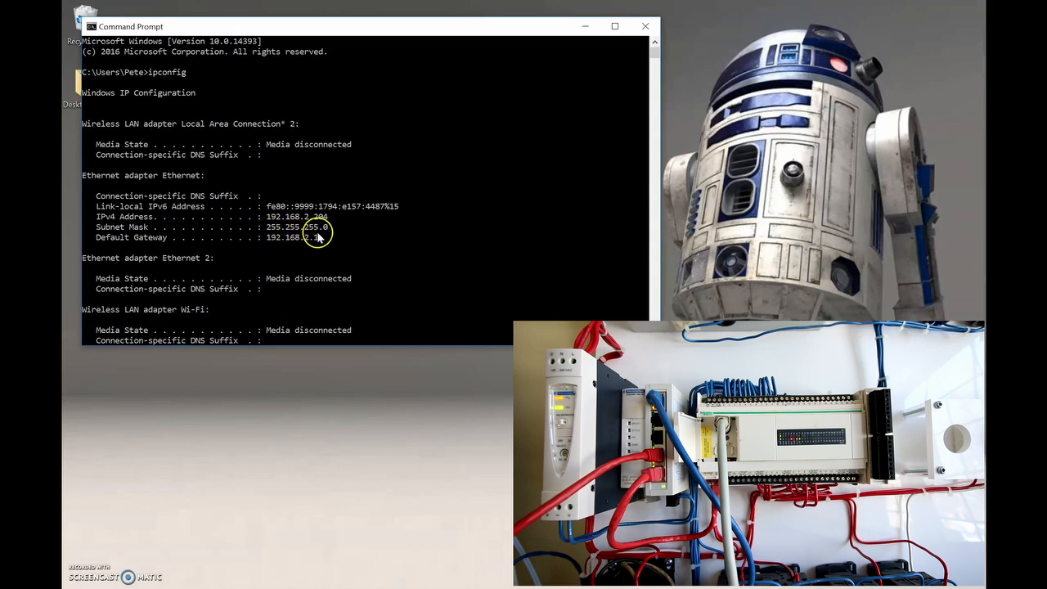
mouse_move(239, 259)
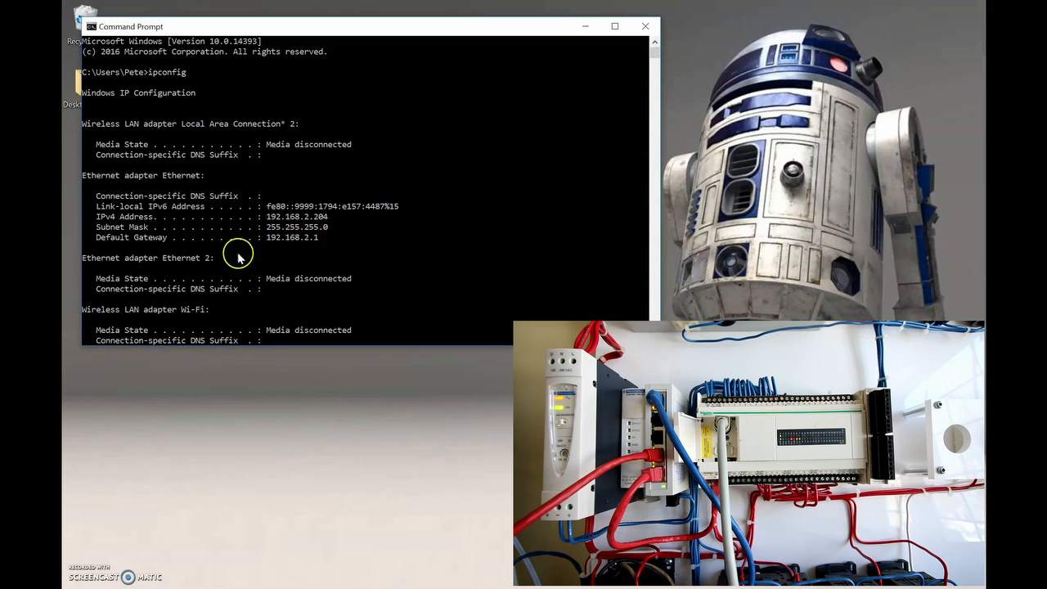
mouse_move(284, 247)
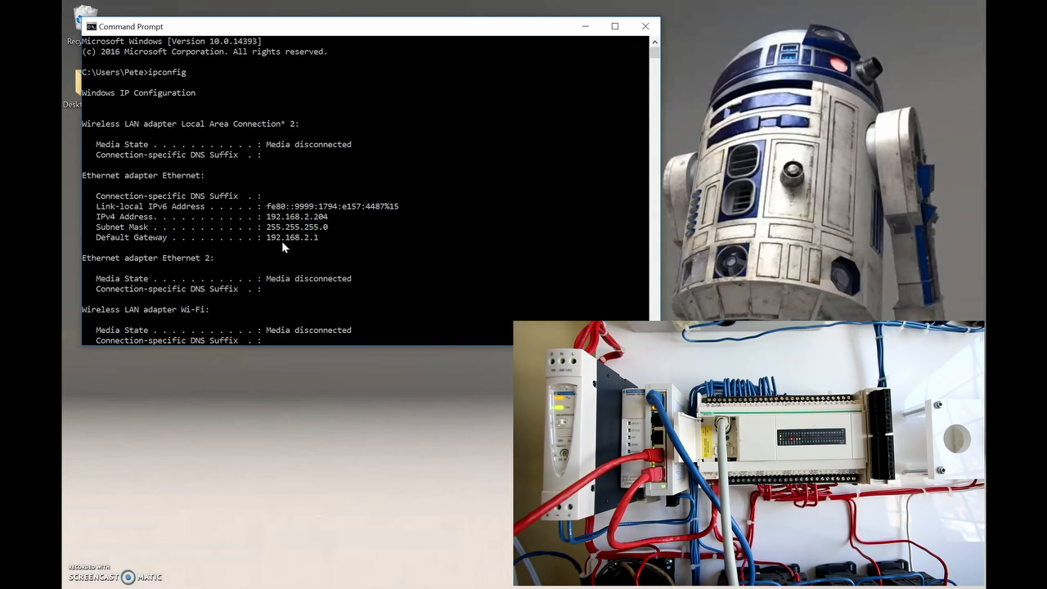
mouse_move(308, 237)
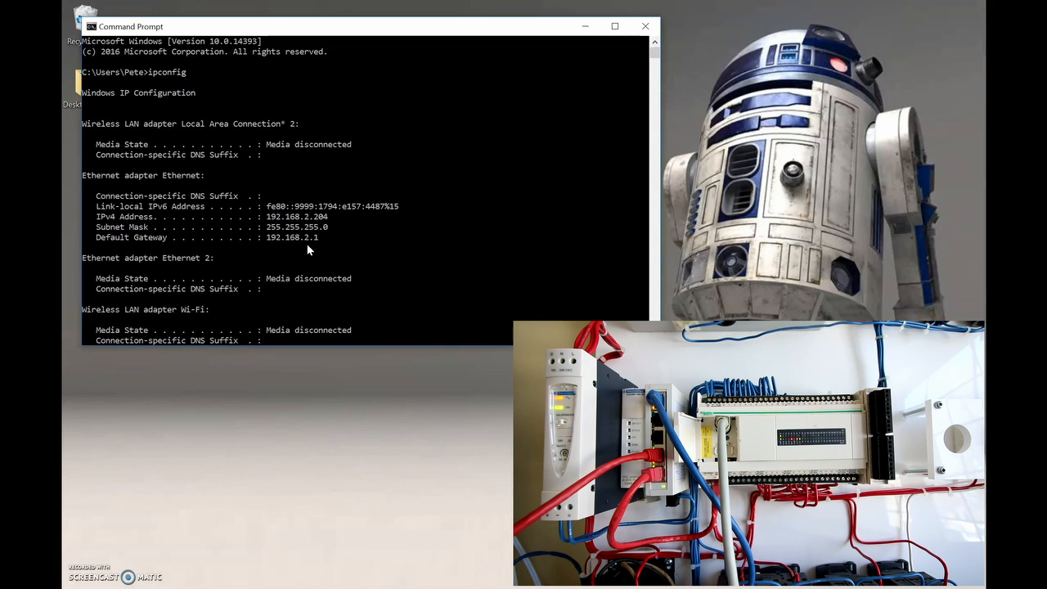
mouse_move(350, 189)
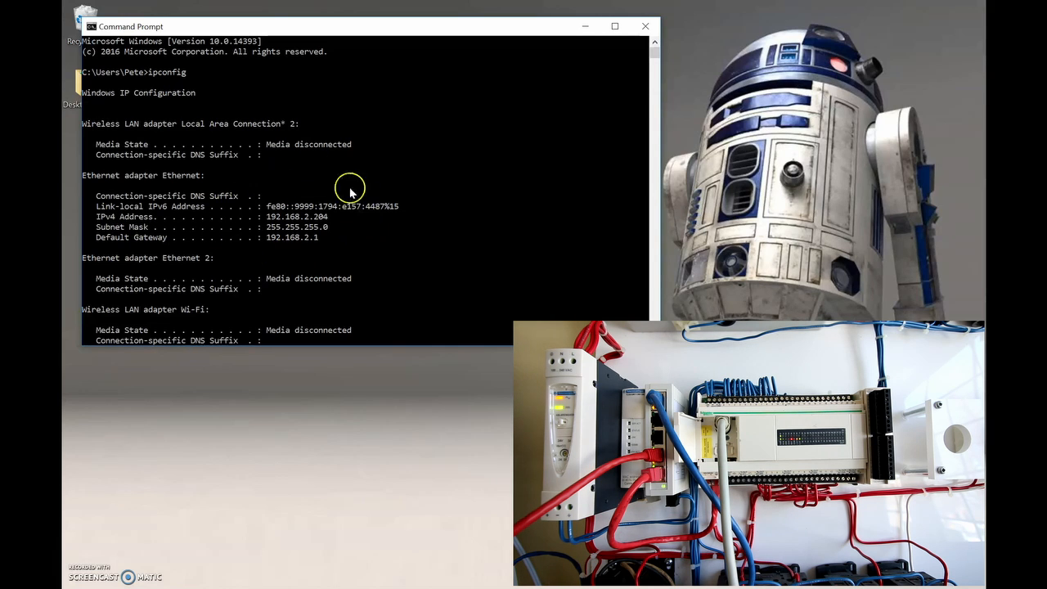
mouse_move(309, 249)
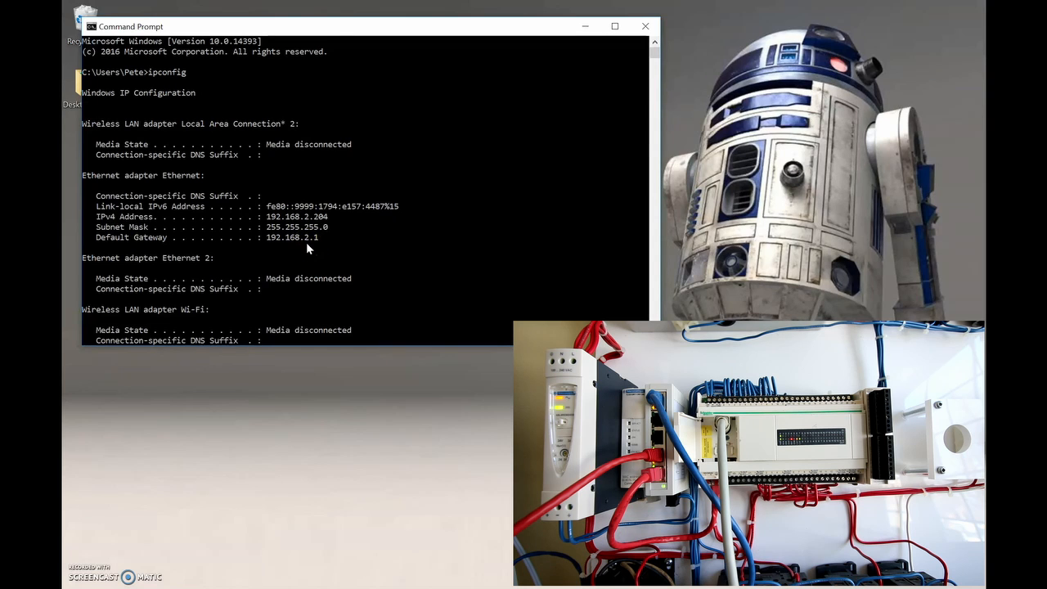
mouse_move(321, 183)
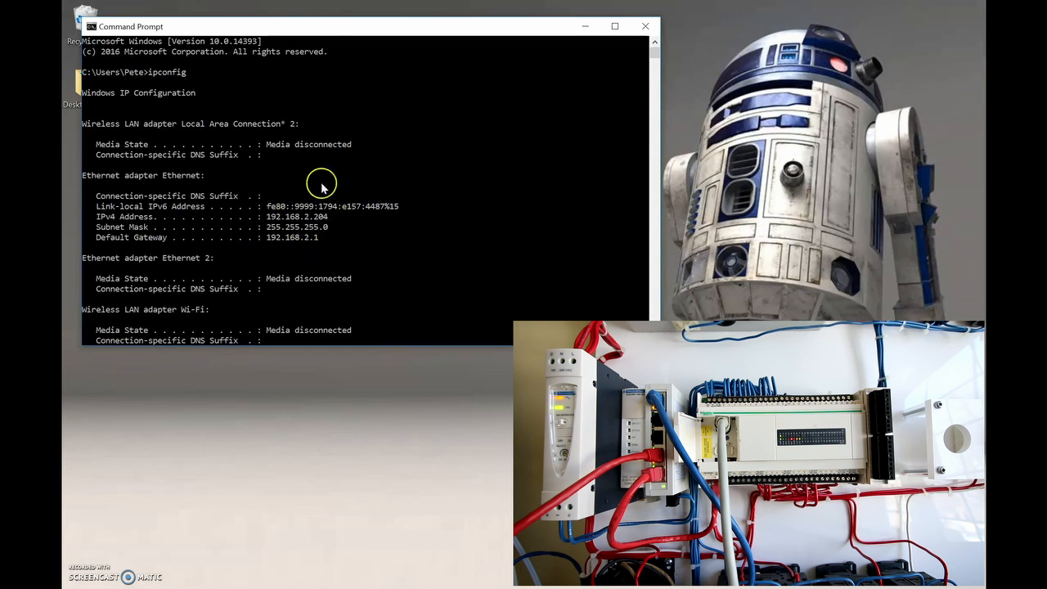
mouse_move(337, 229)
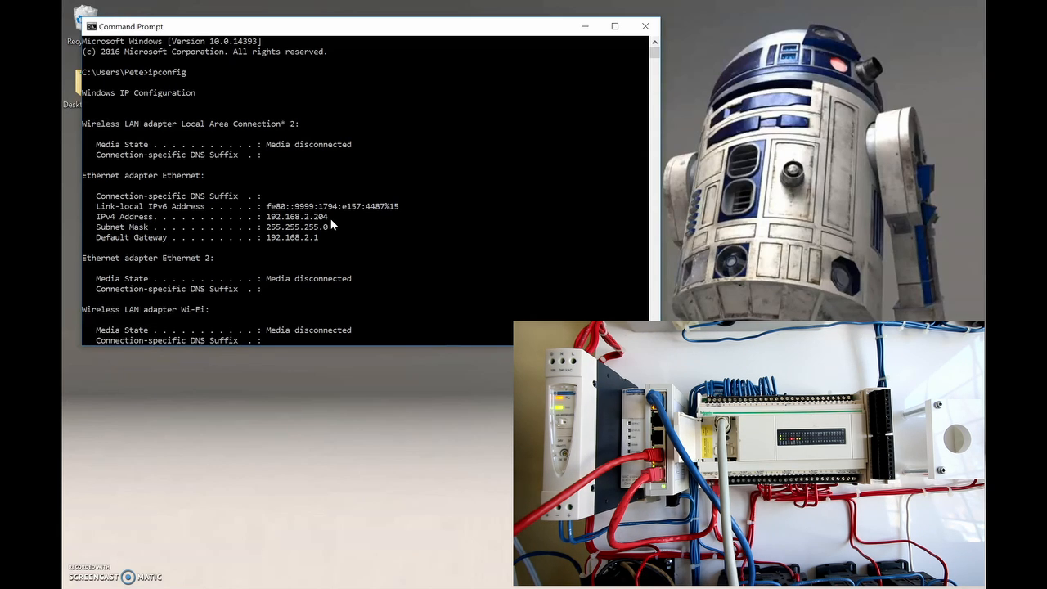
mouse_move(226, 393)
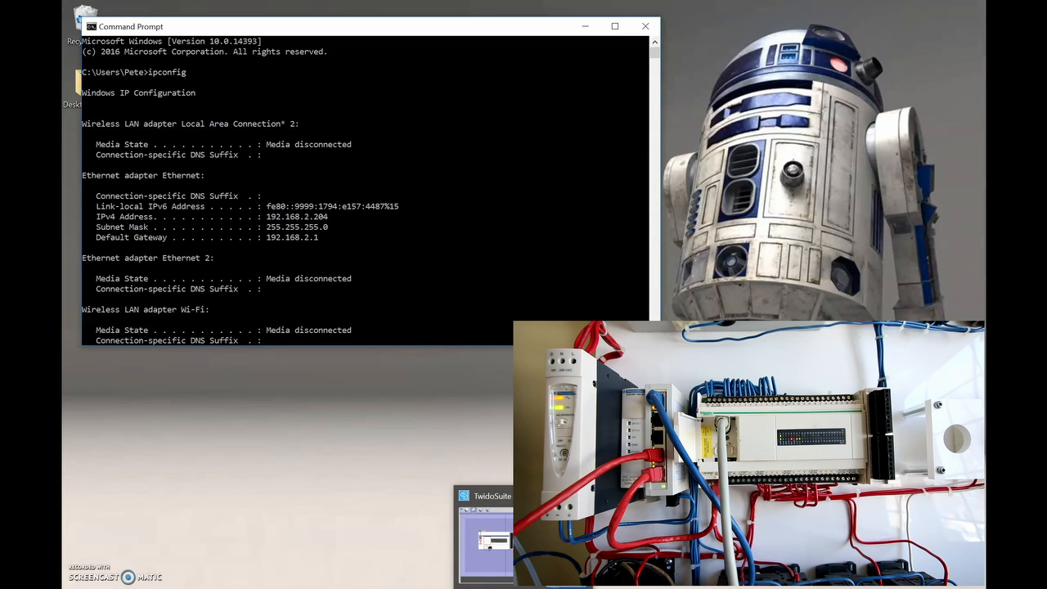
- Review the controller's Ethernet configuration (192.168.2.11, mask 255.255.255.0, gateway 192.168.2.1) and dismiss it
left_click(484, 495)
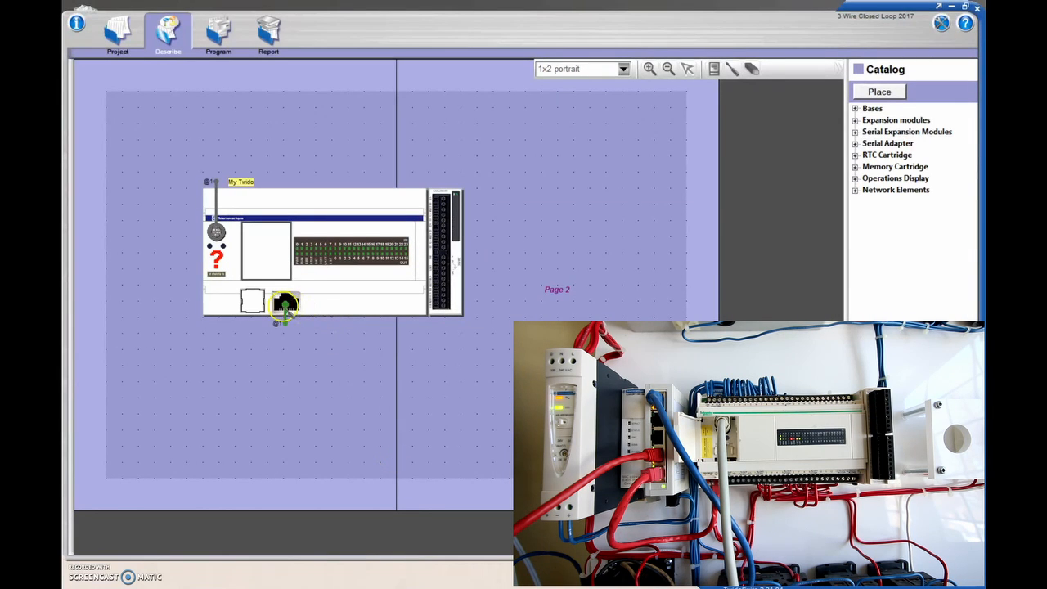
double_click(285, 305)
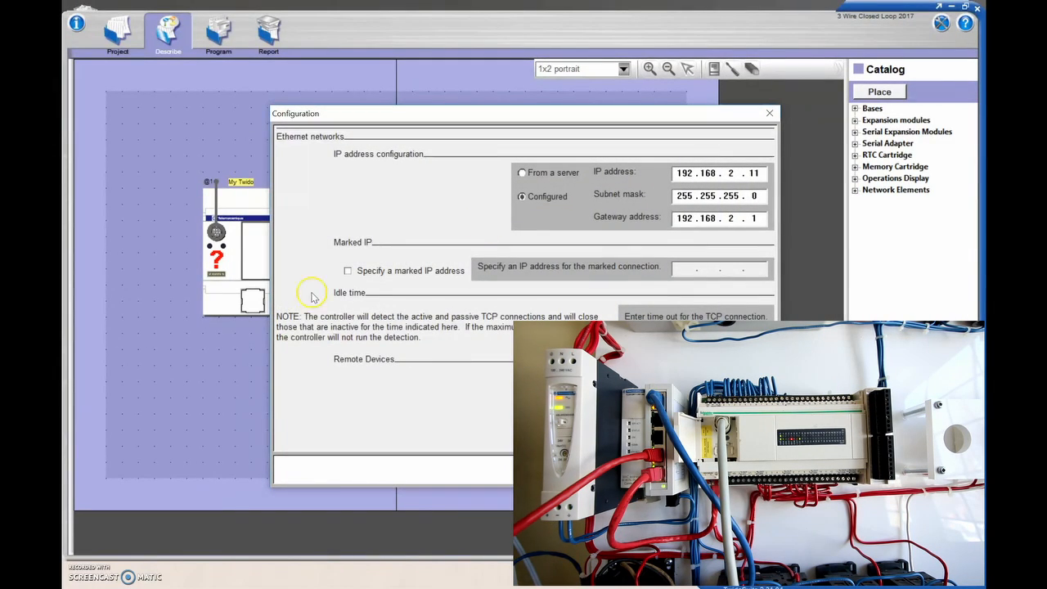
mouse_move(667, 198)
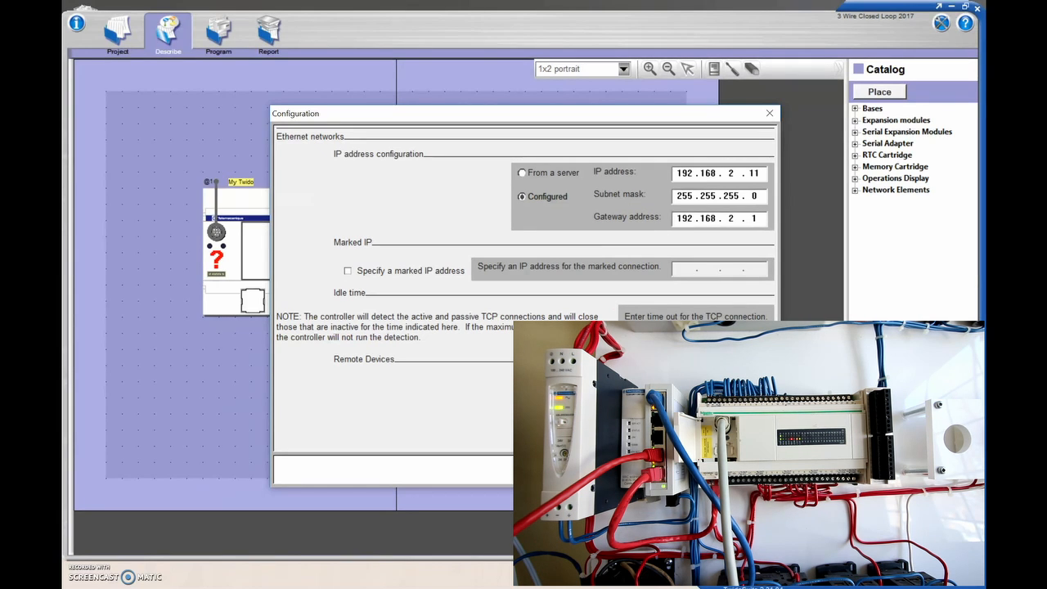
left_click(769, 113)
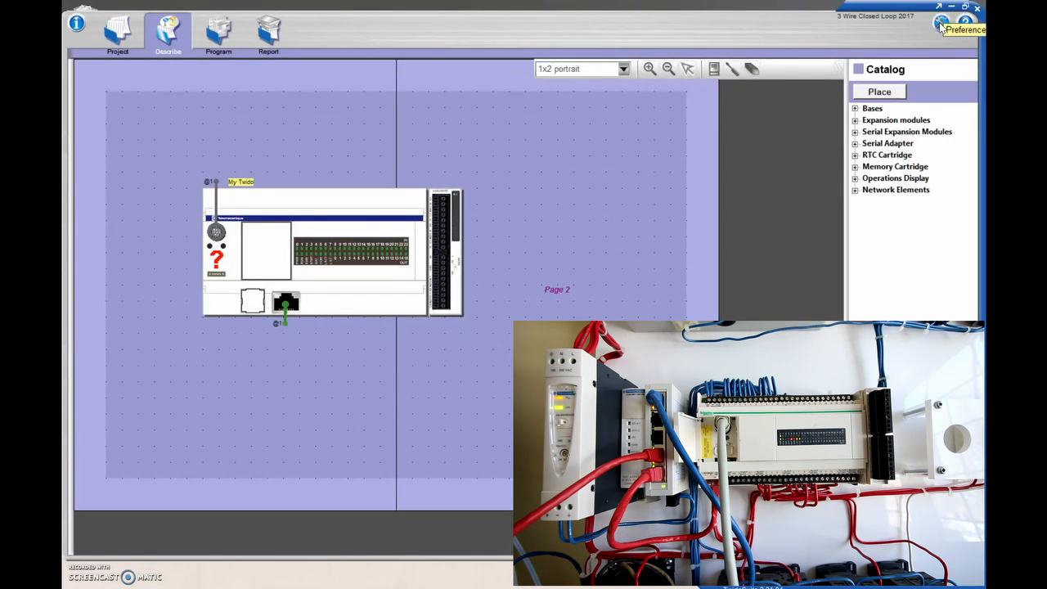
- Add My connection 1 in Preferences > Connection management with IP address 192.168.2.11
left_click(965, 29)
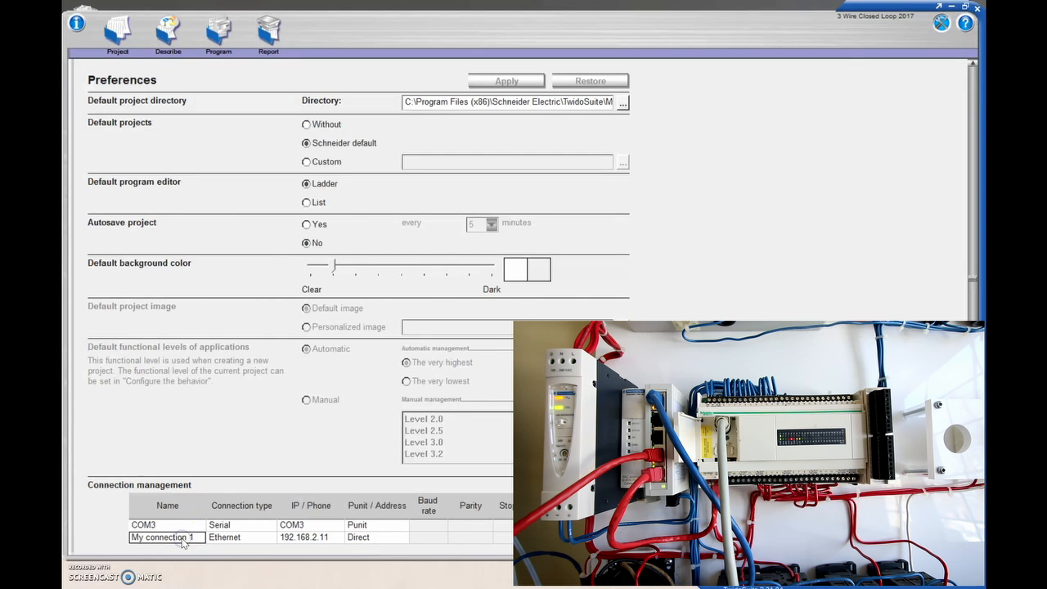
mouse_move(973, 298)
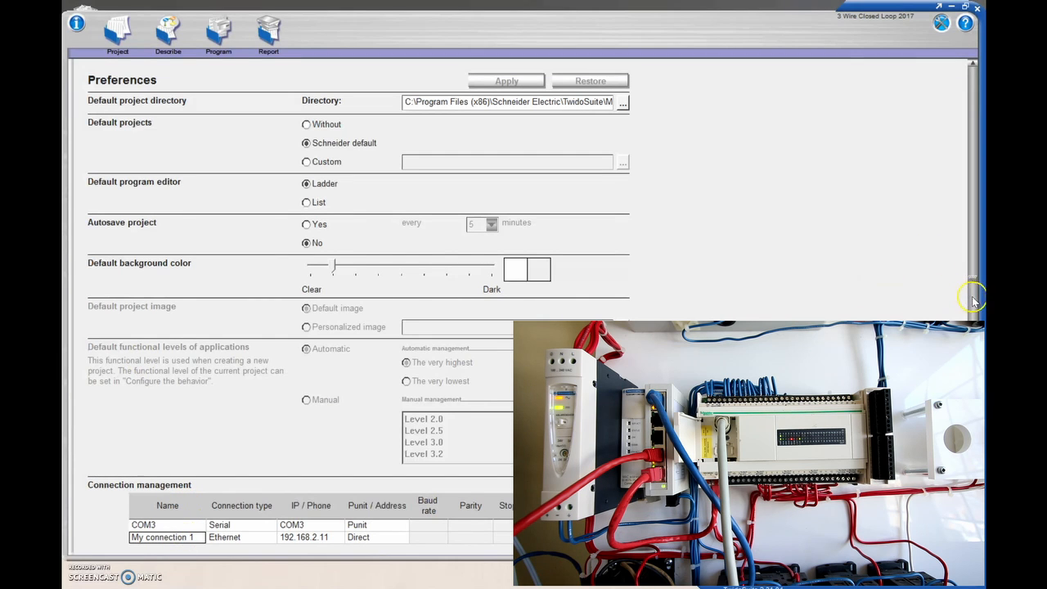
scroll("down", 3)
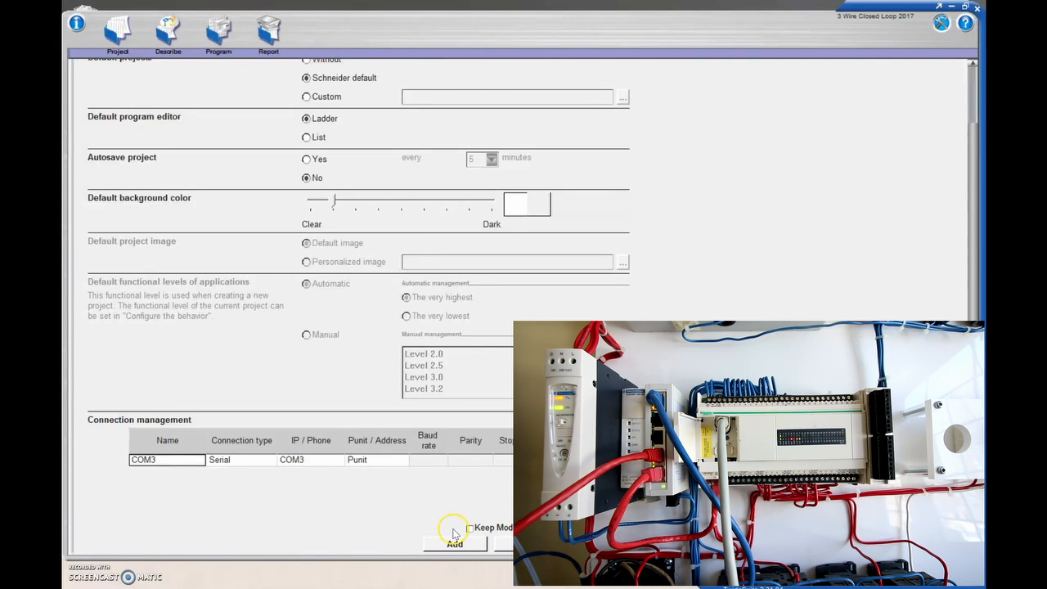
left_click(455, 543)
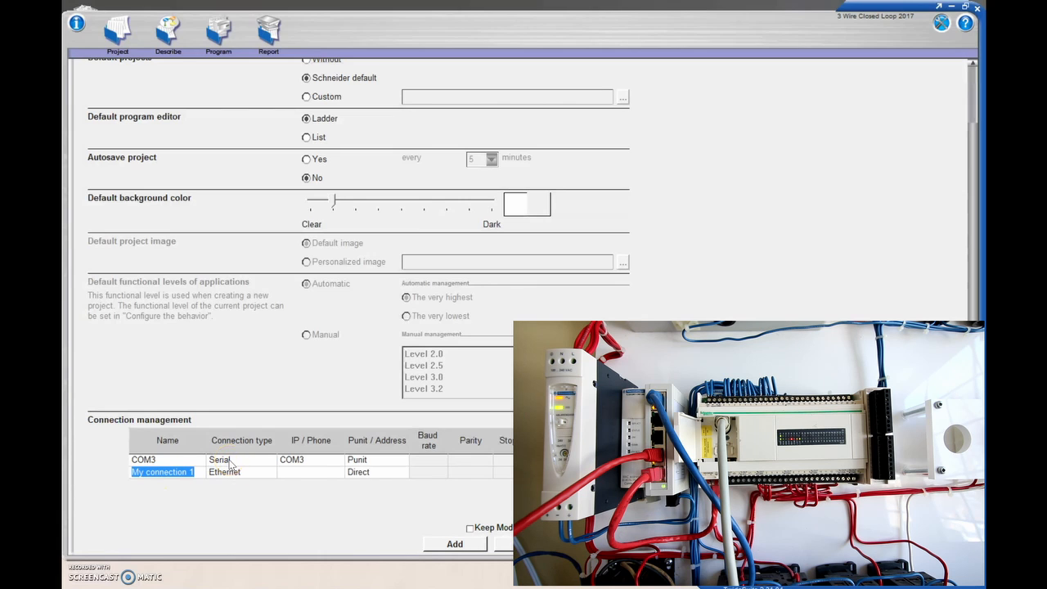
mouse_move(368, 466)
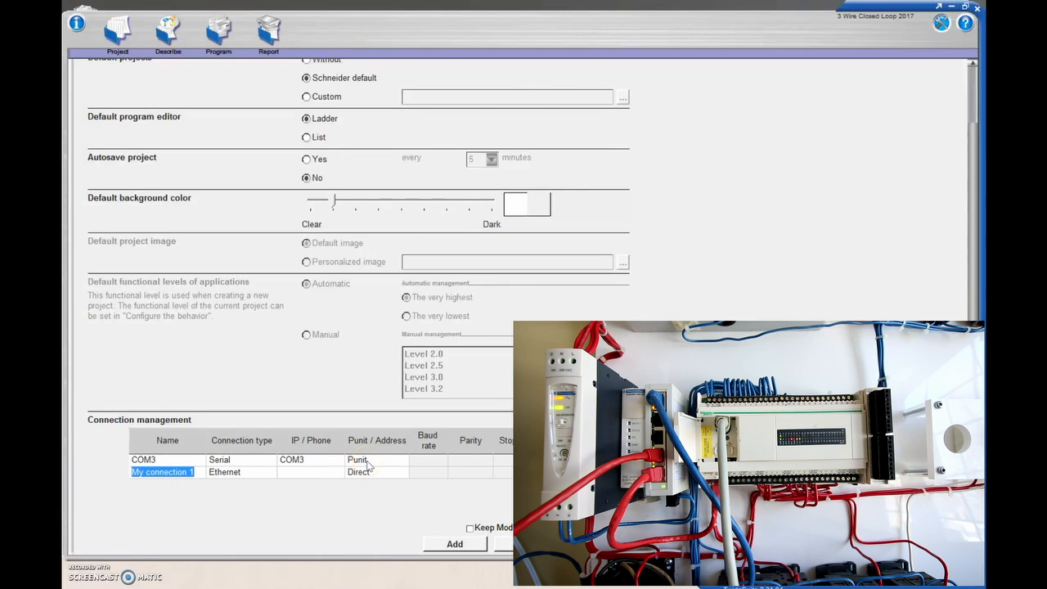
mouse_move(412, 465)
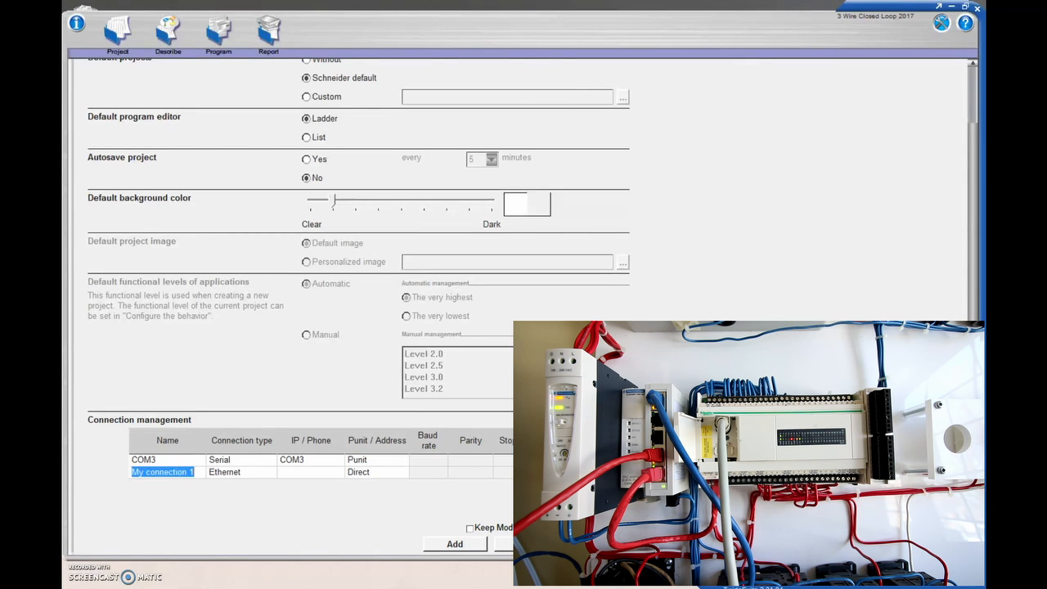
mouse_move(412, 466)
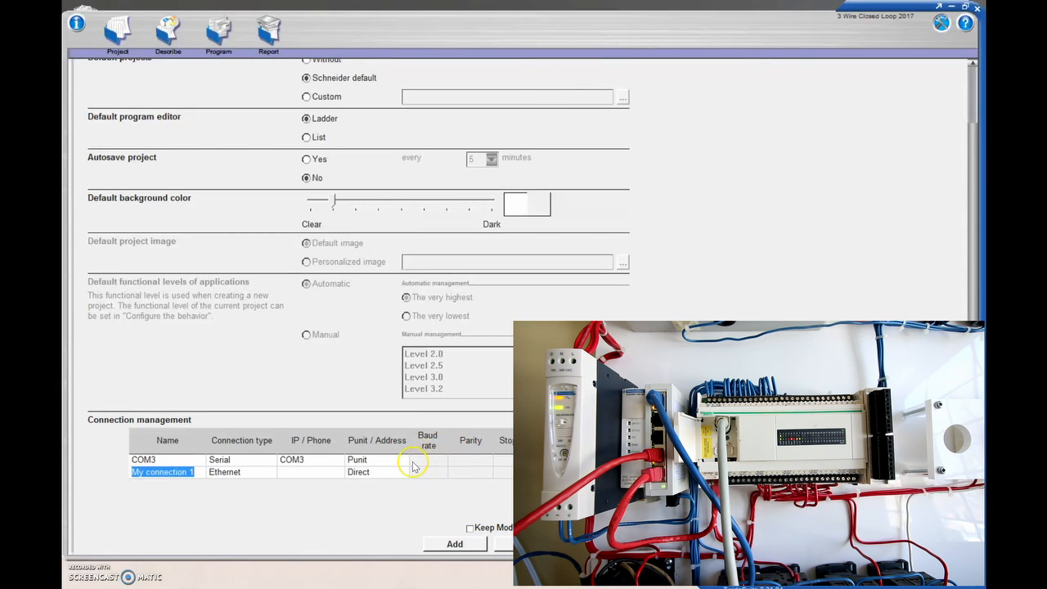
mouse_move(442, 461)
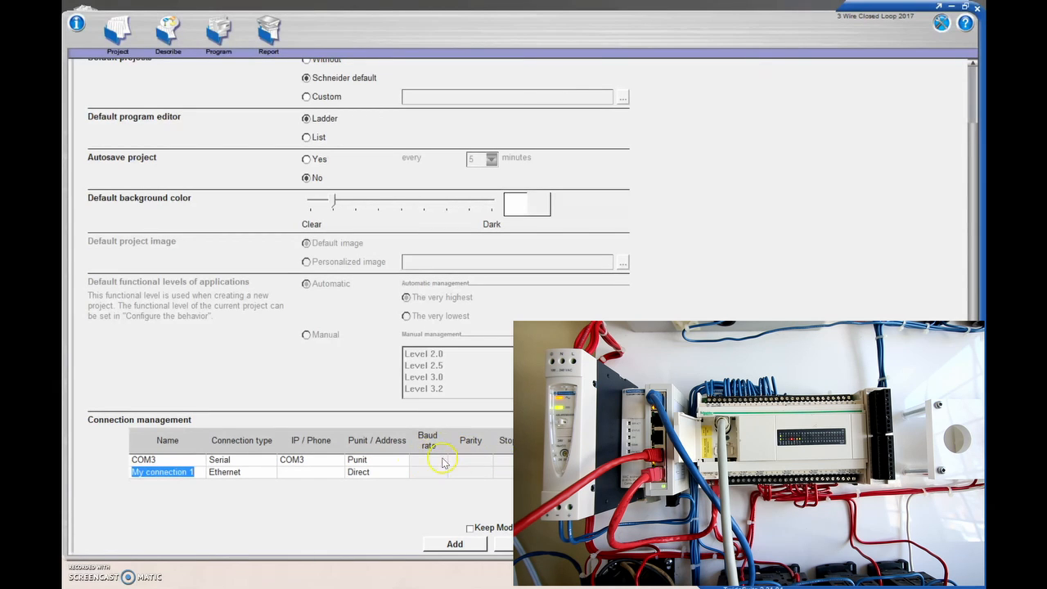
mouse_move(324, 478)
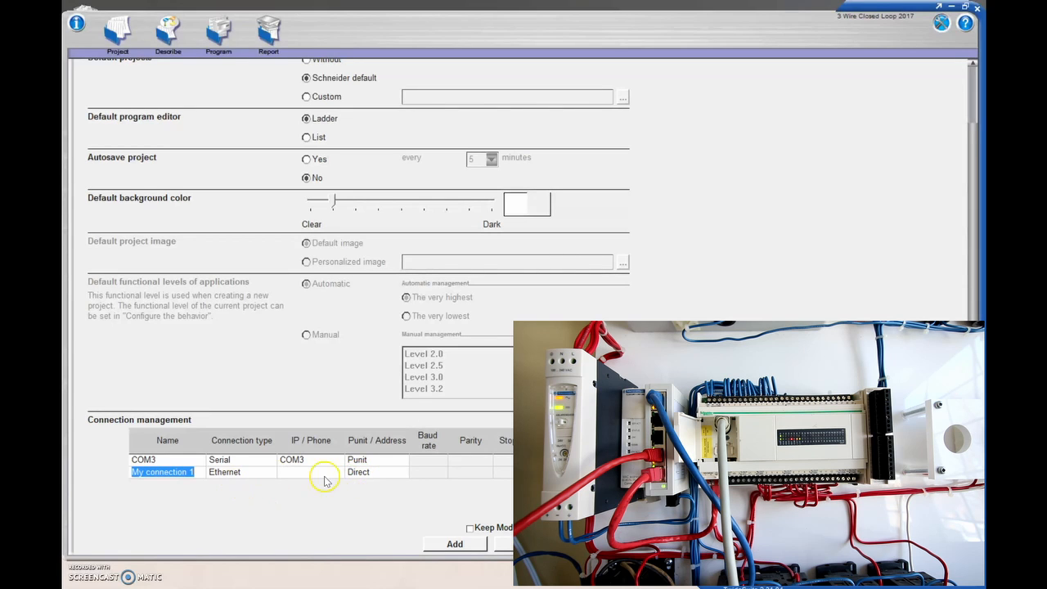
mouse_move(366, 476)
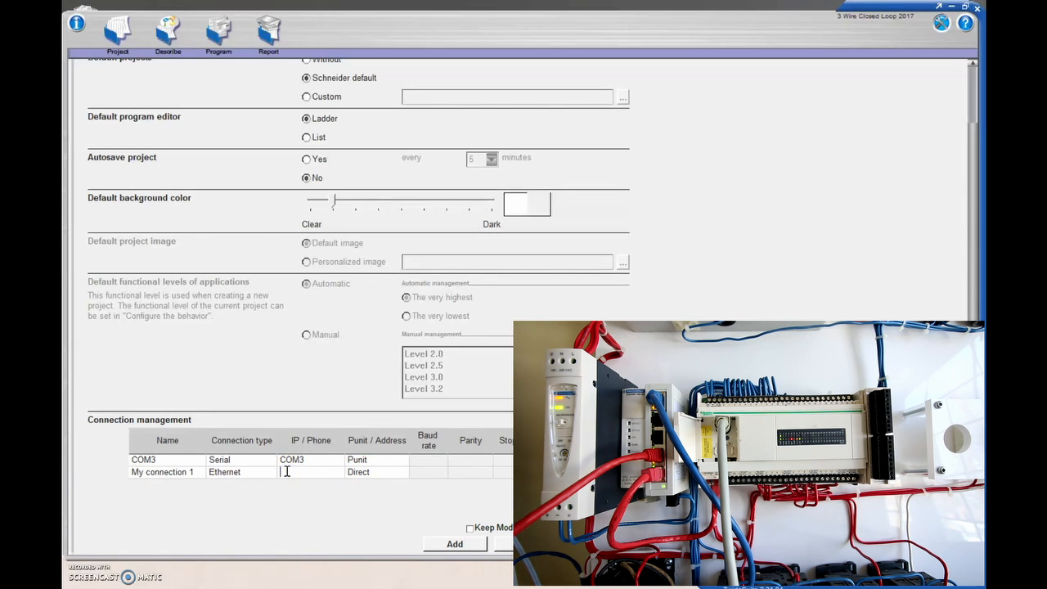
type("192.168")
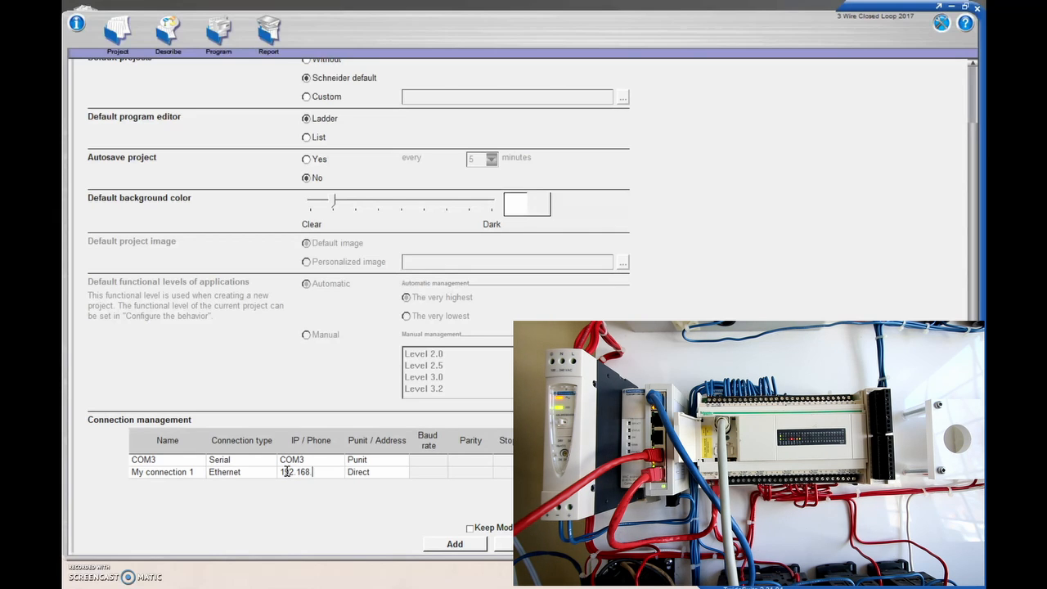
type(".2.1")
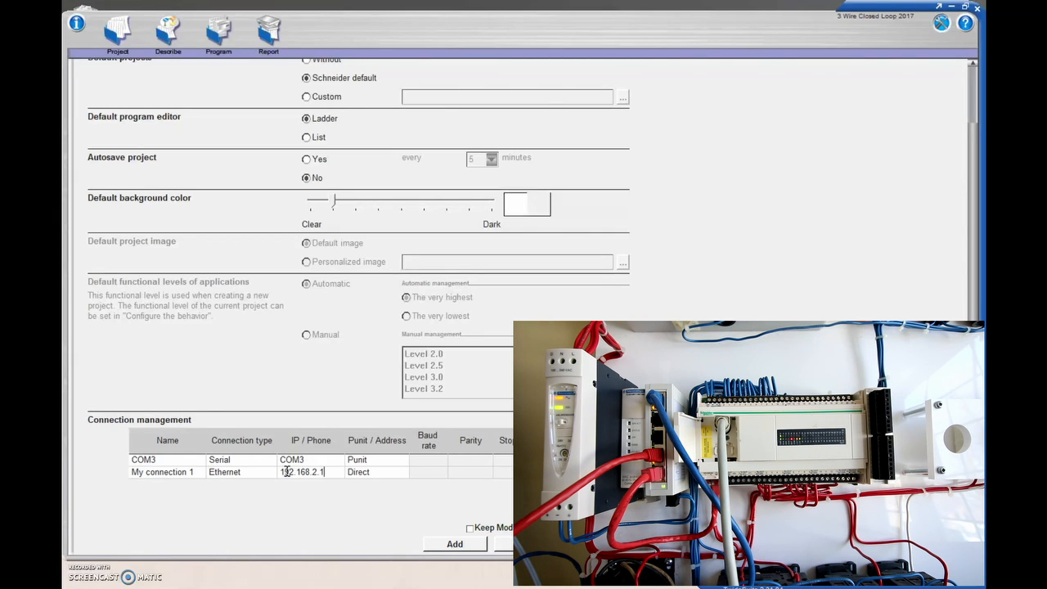
type("1")
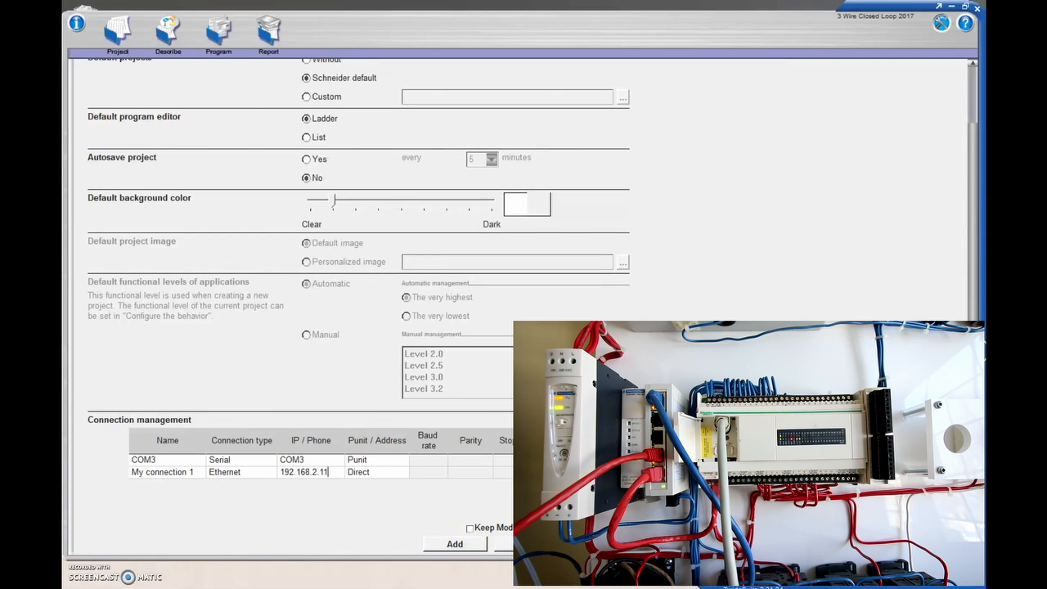
scroll("up", 3)
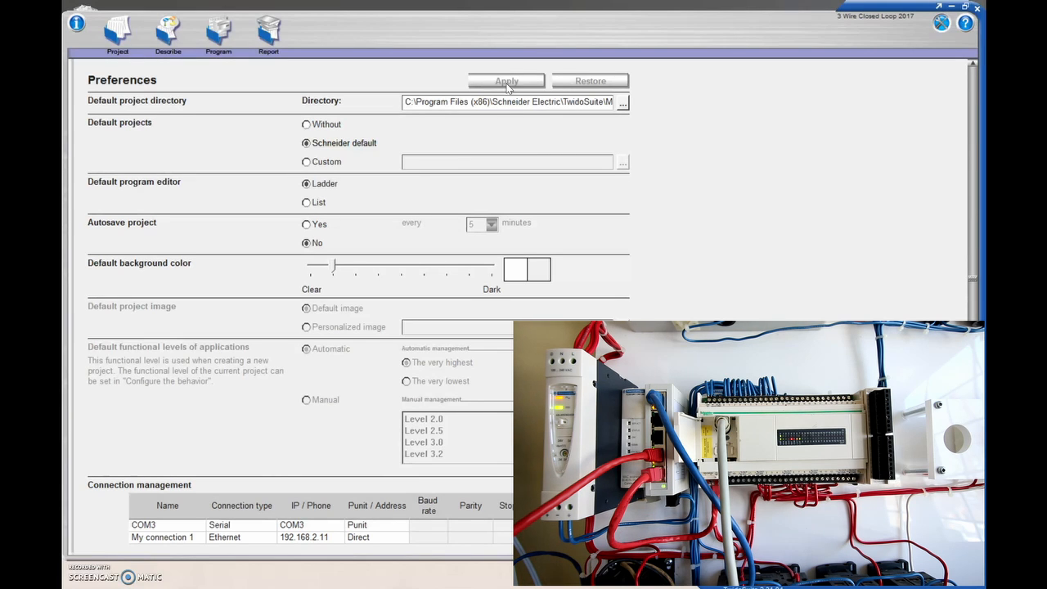
mouse_move(219, 33)
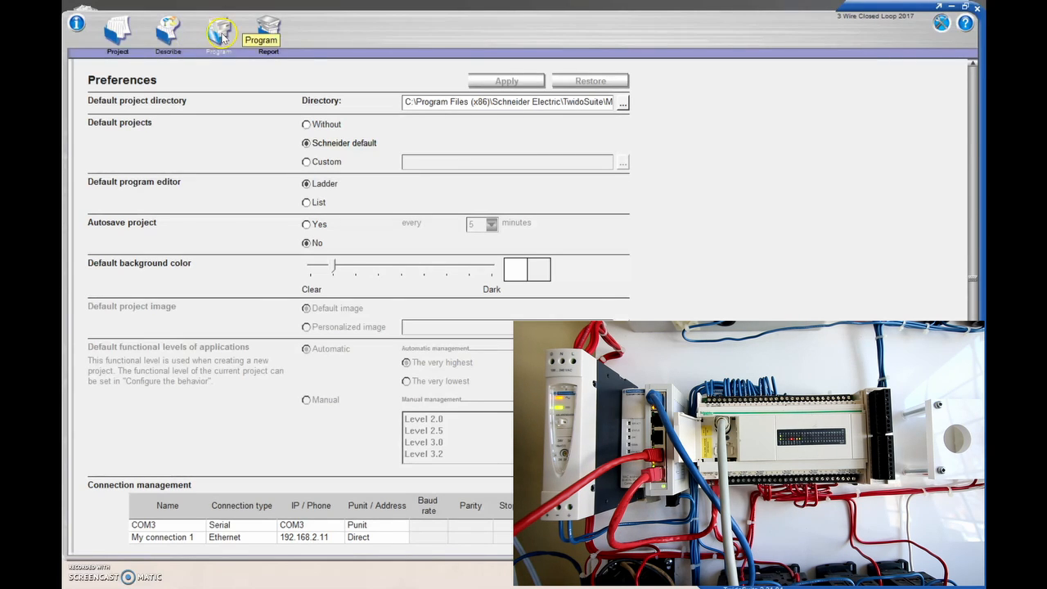
- Return to the Program step's Debug > Connect screen listing COM3 and My connection 1
left_click(220, 33)
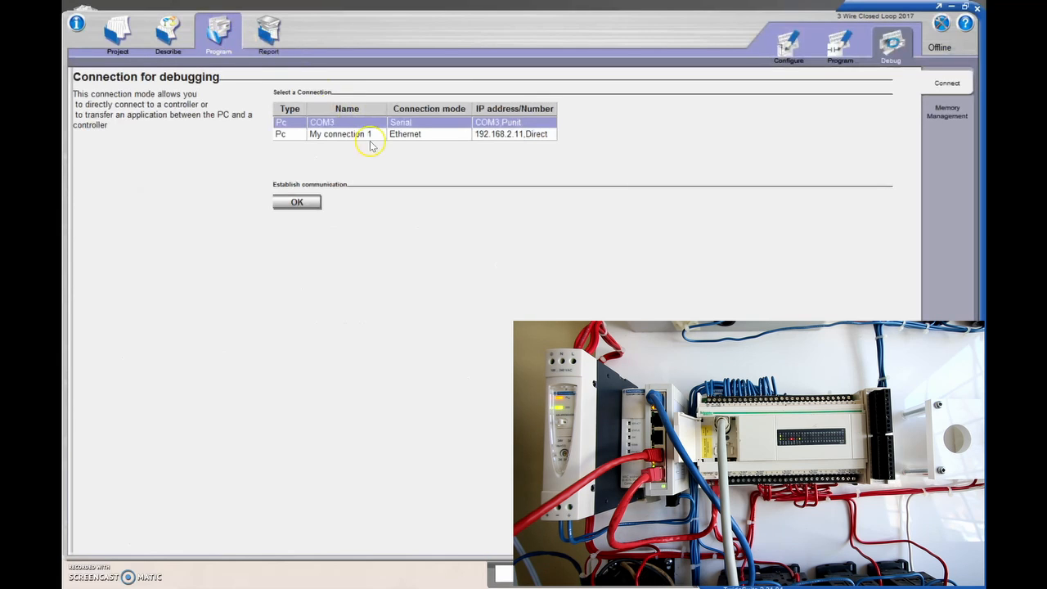
- Select the My connection 1 Ethernet row (192.168.2.11) in the connection table
left_click(340, 134)
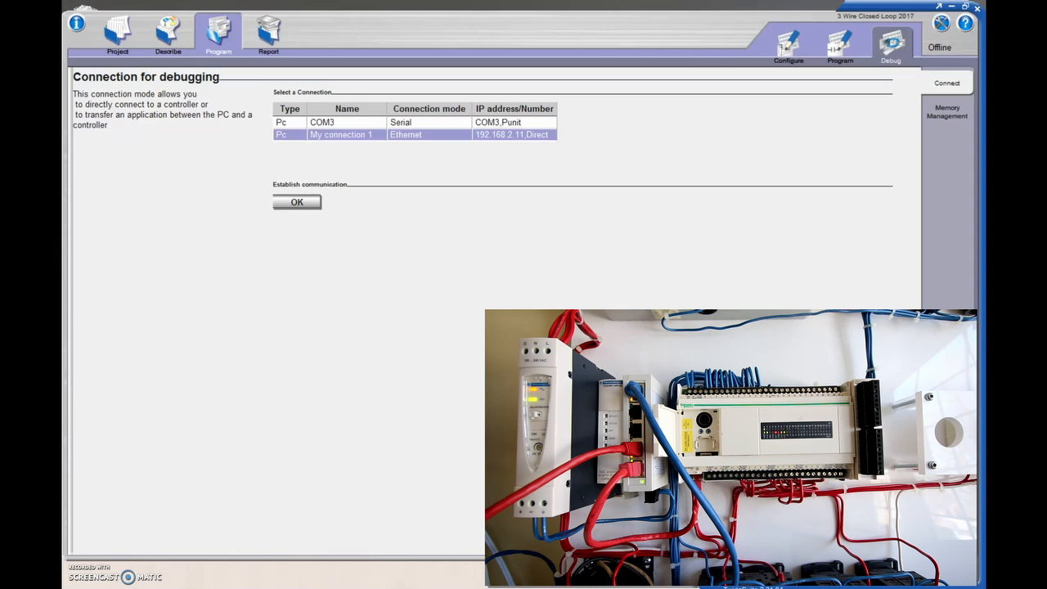
mouse_move(274, 503)
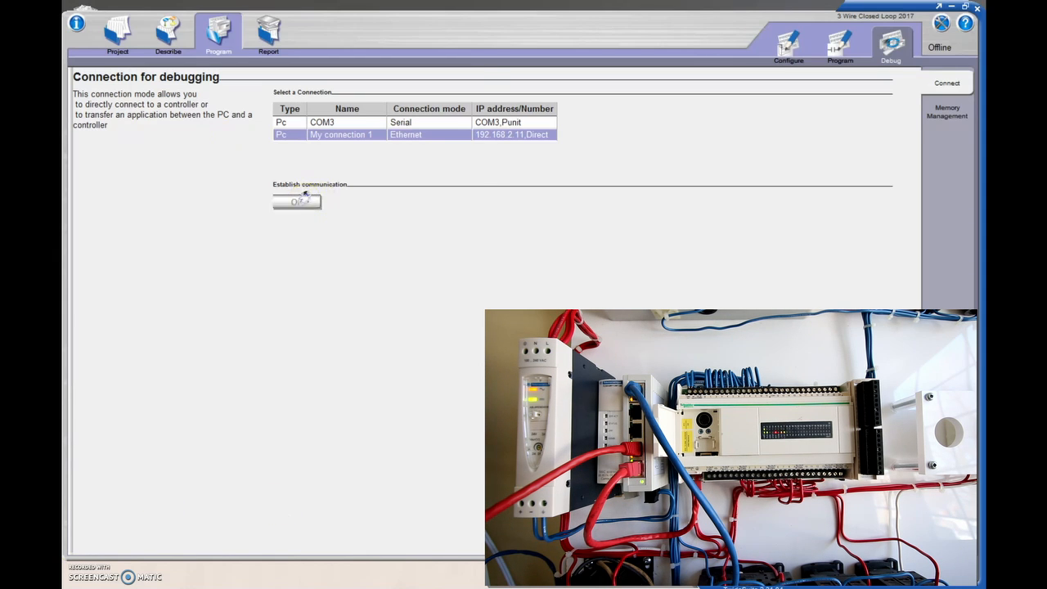
- Connect over Ethernet, switch the controller to Run with the ladder animating, then begin disconnecting
left_click(296, 201)
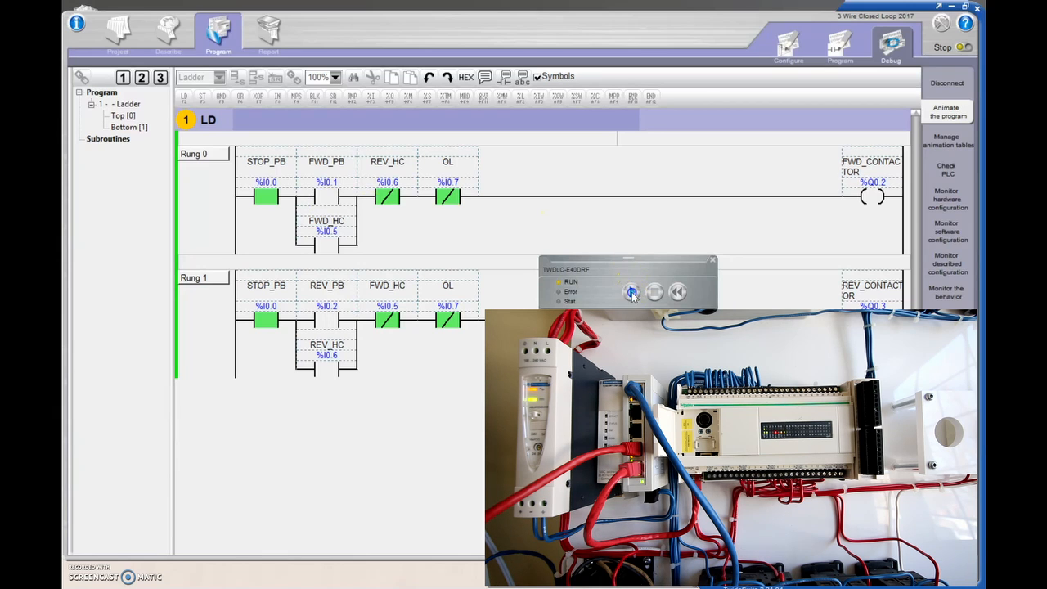
left_click(631, 291)
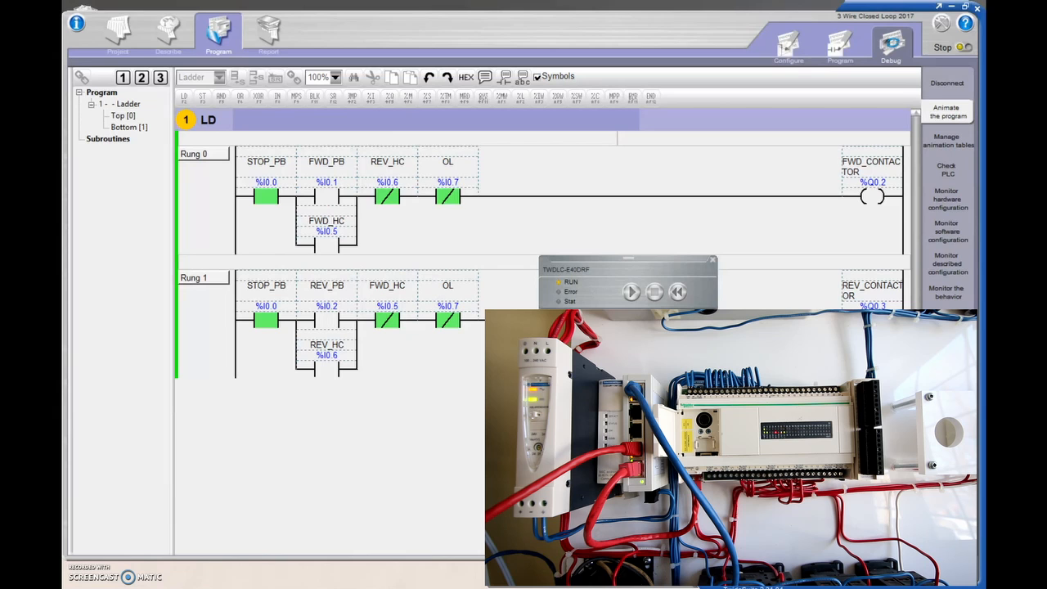
left_click(631, 291)
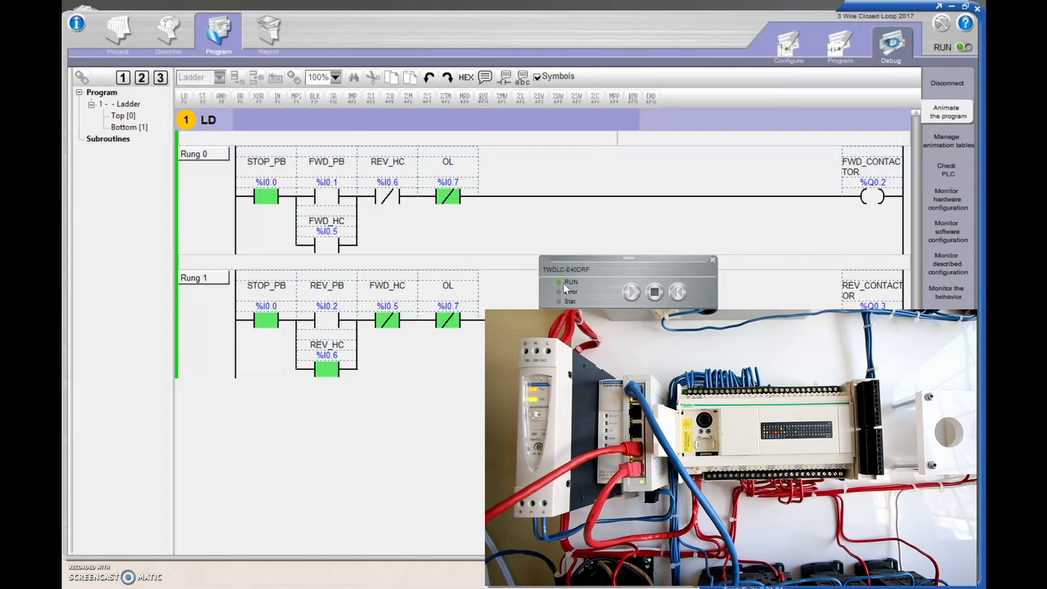
mouse_move(590, 296)
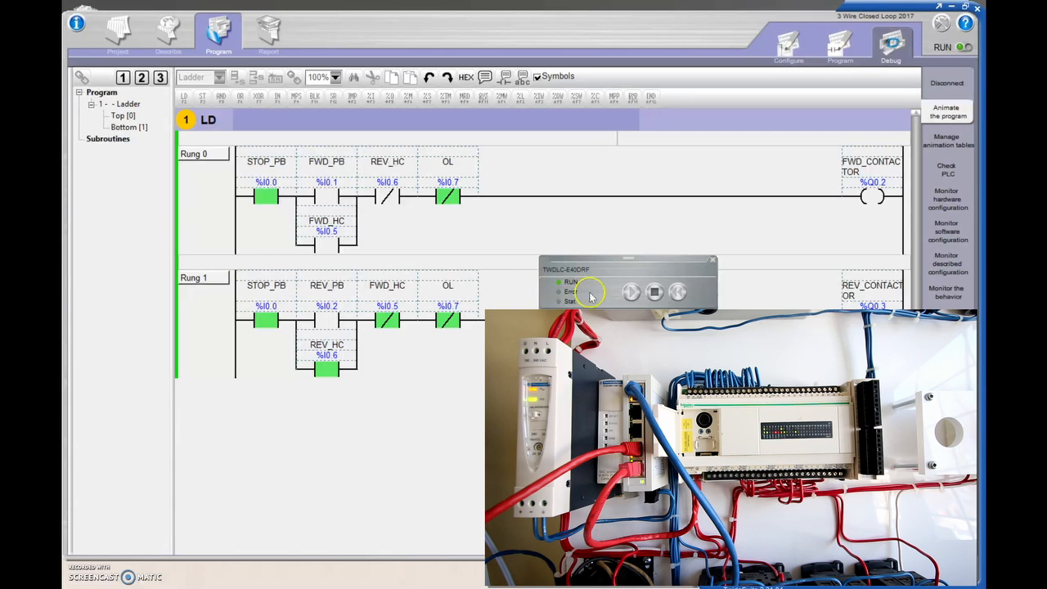
left_click(654, 291)
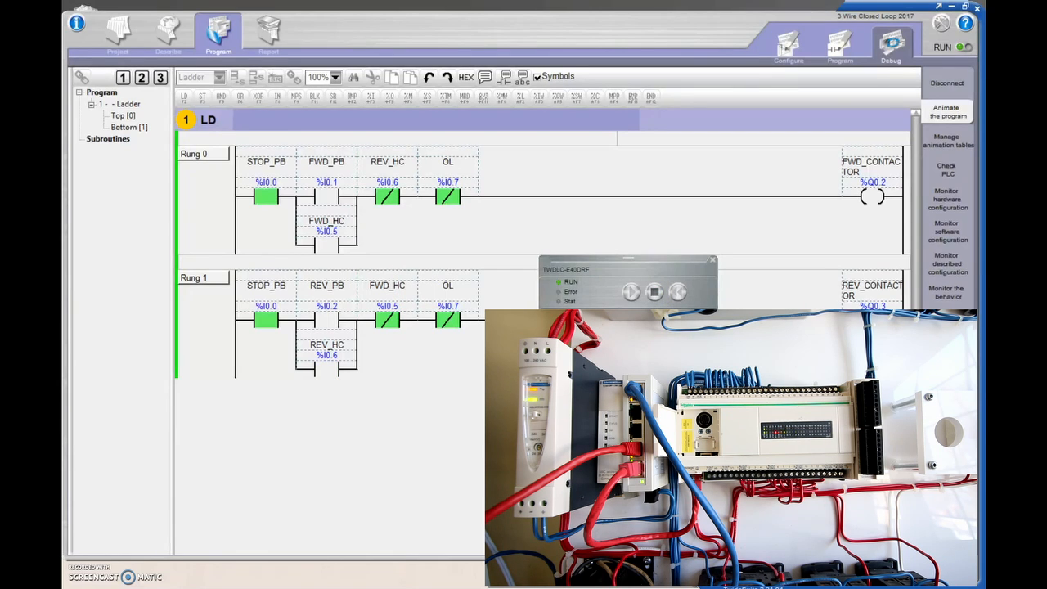
left_click(945, 82)
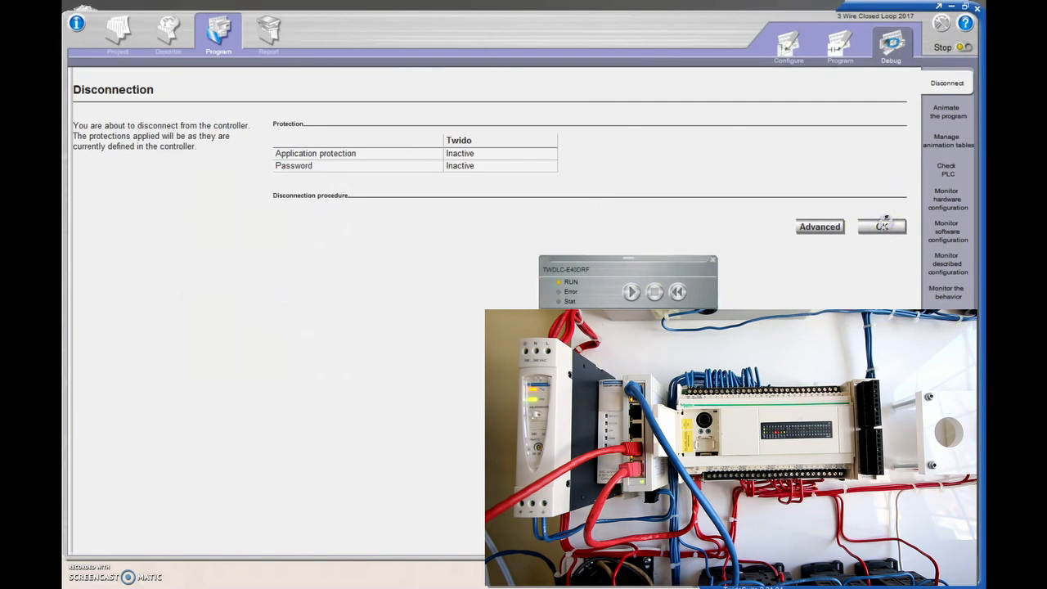
- Confirm the disconnection so the project goes offline, then move to the Describe step
left_click(881, 226)
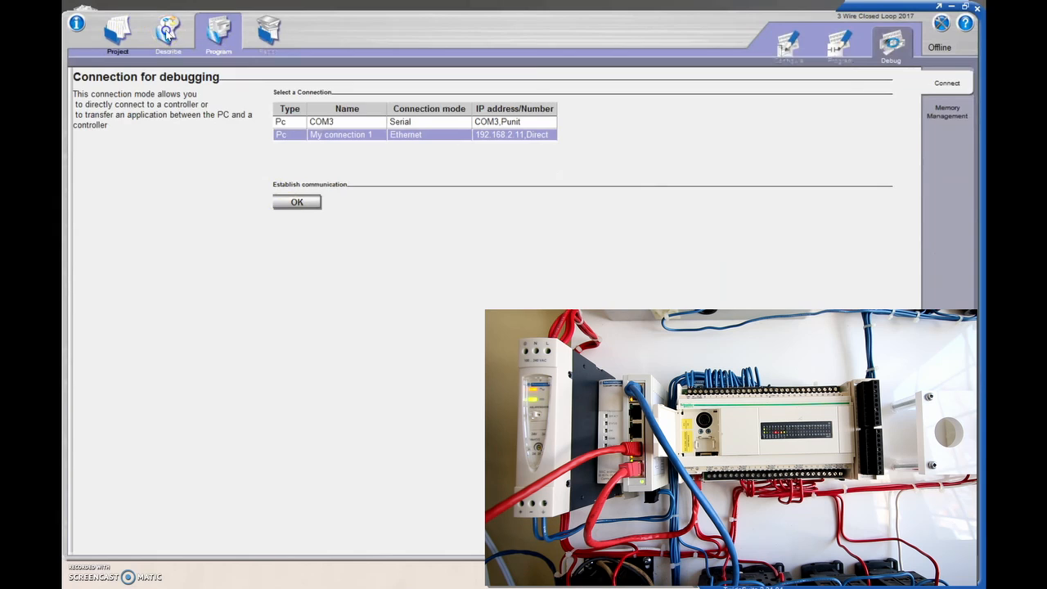
left_click(296, 203)
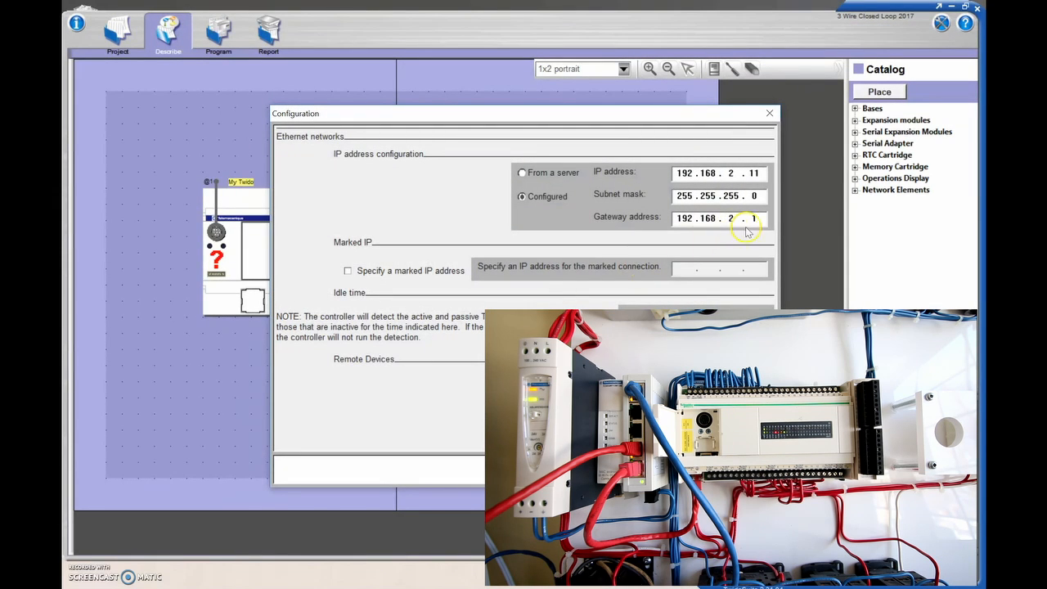
mouse_move(765, 214)
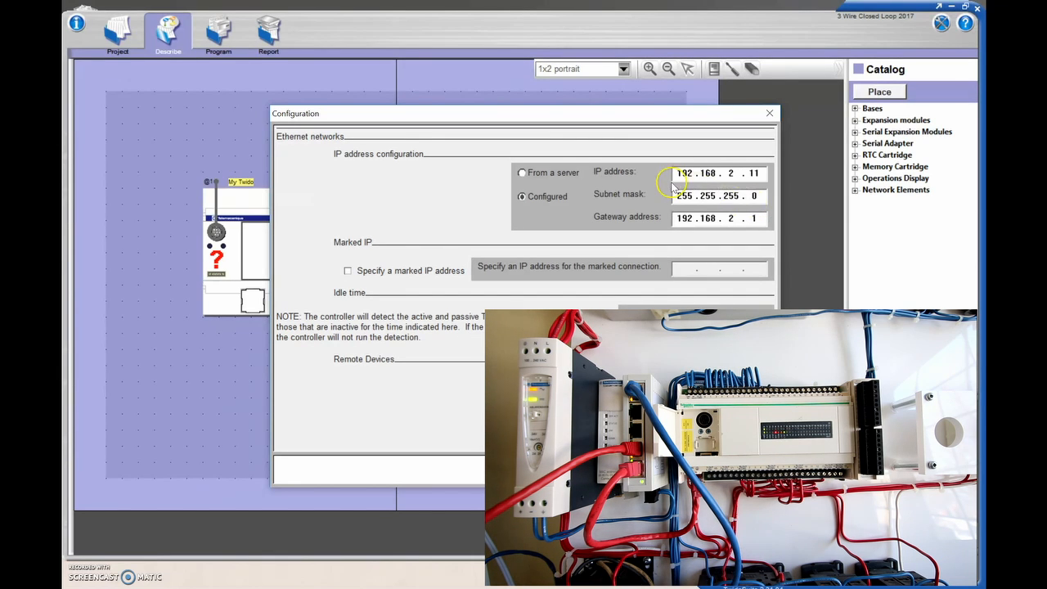
mouse_move(677, 200)
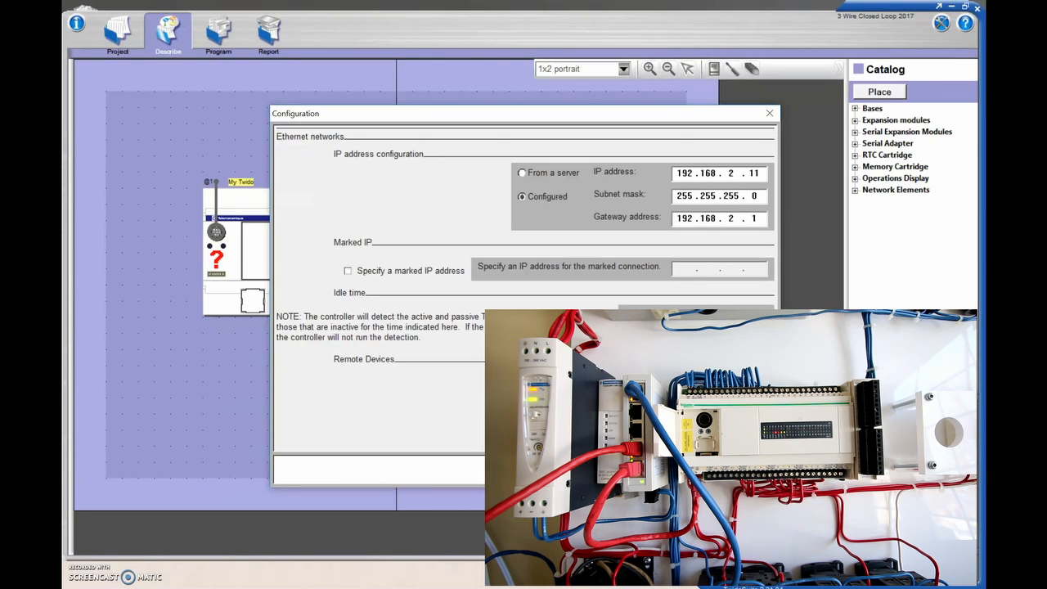
- Inspect the Ethernet configuration's gateway field, 192.168.2.1, alongside IP 192.168.2.11 and mask 255.255.255.0
left_click(728, 217)
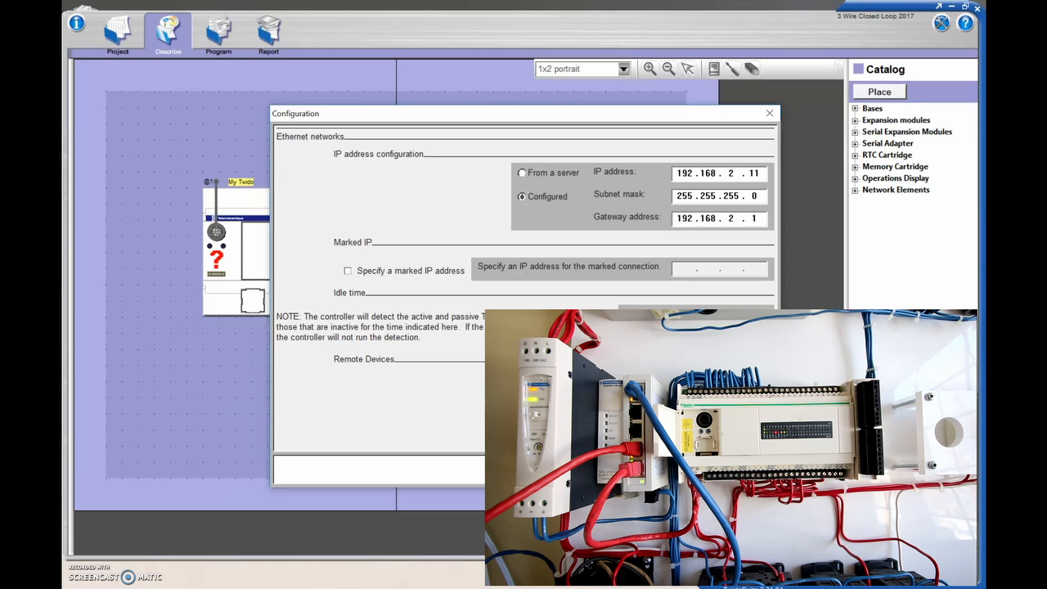
left_click(718, 218)
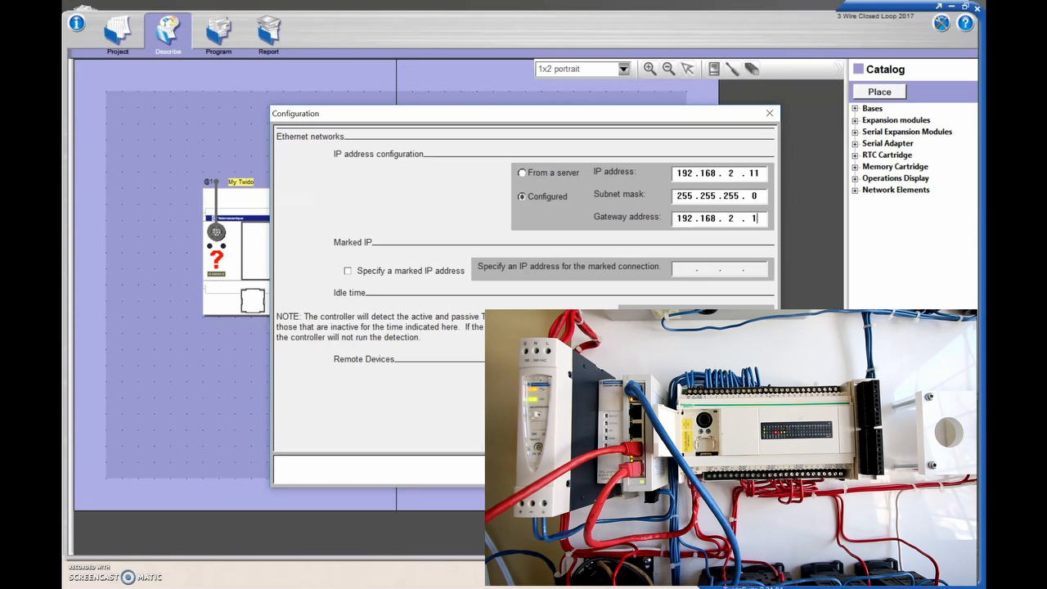